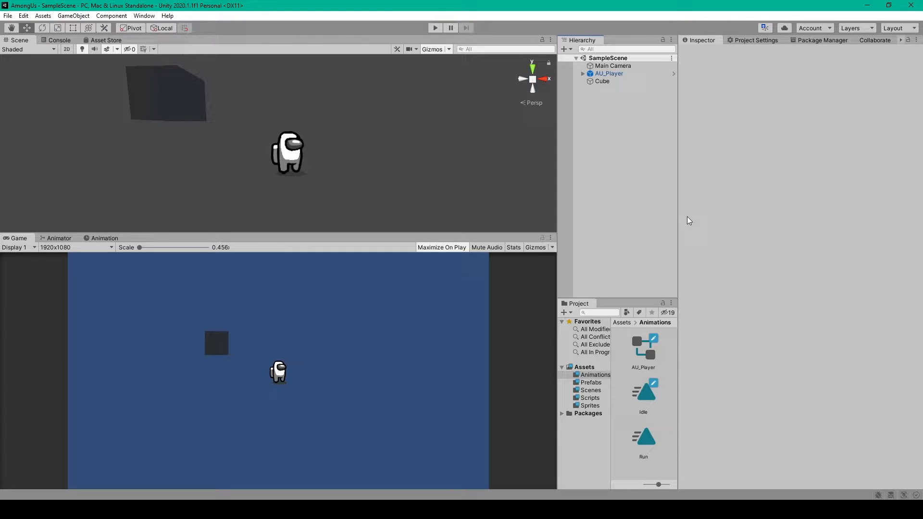
mouse_move(681, 235)
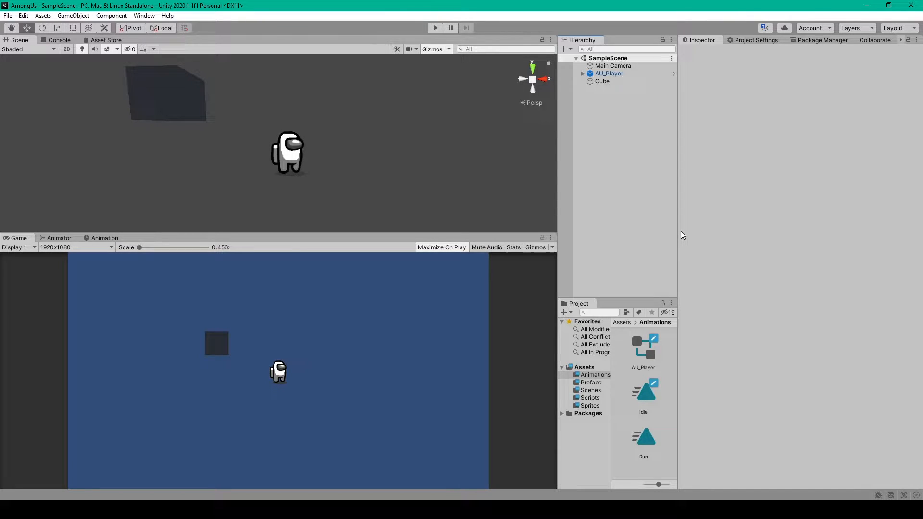
- Open the AU_Player prefab from Prefabs and bring up the Animation window
left_click(590, 382)
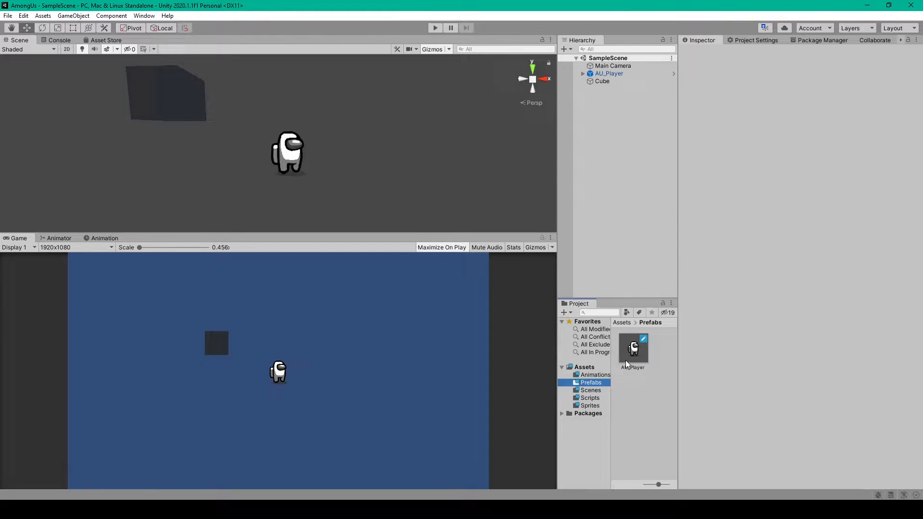
double_click(633, 347)
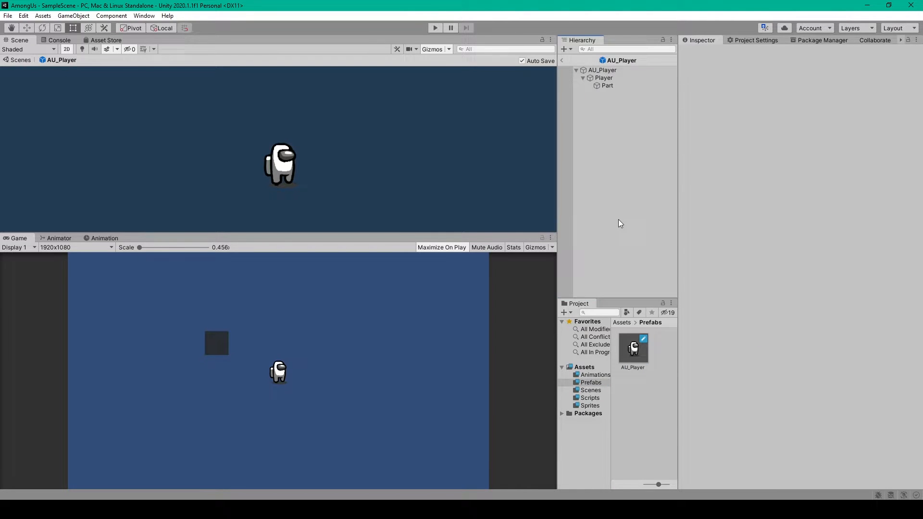
mouse_move(315, 136)
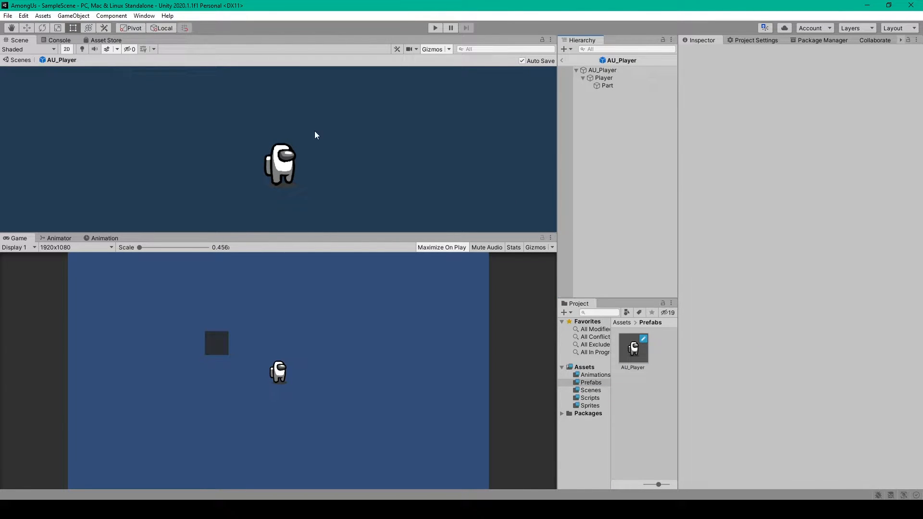
left_click(143, 16)
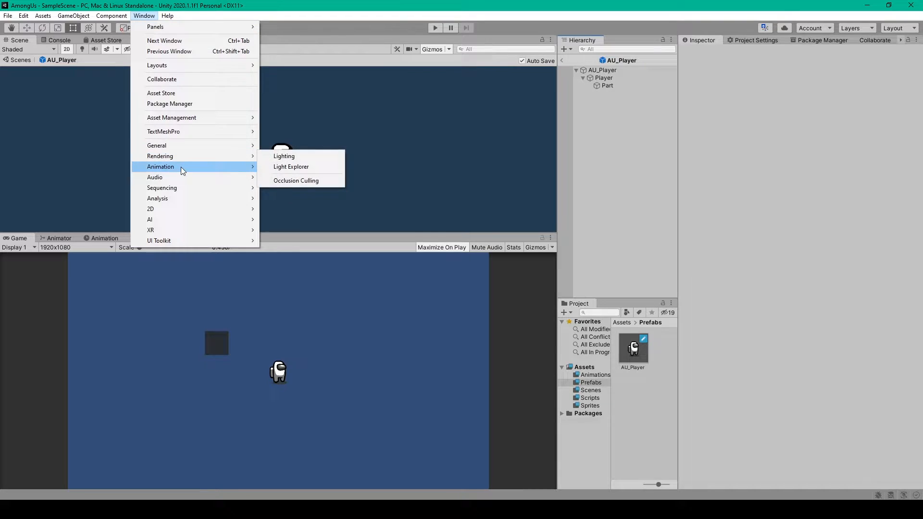
left_click(105, 238)
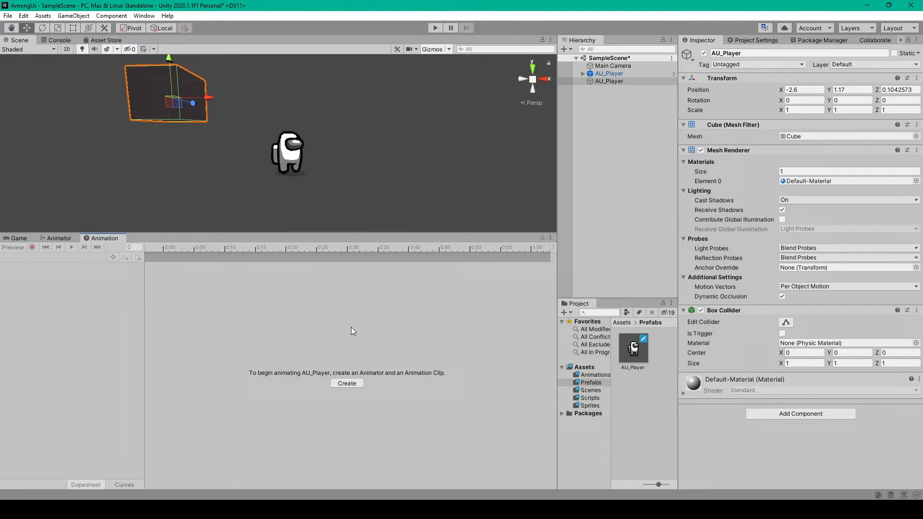
mouse_move(257, 379)
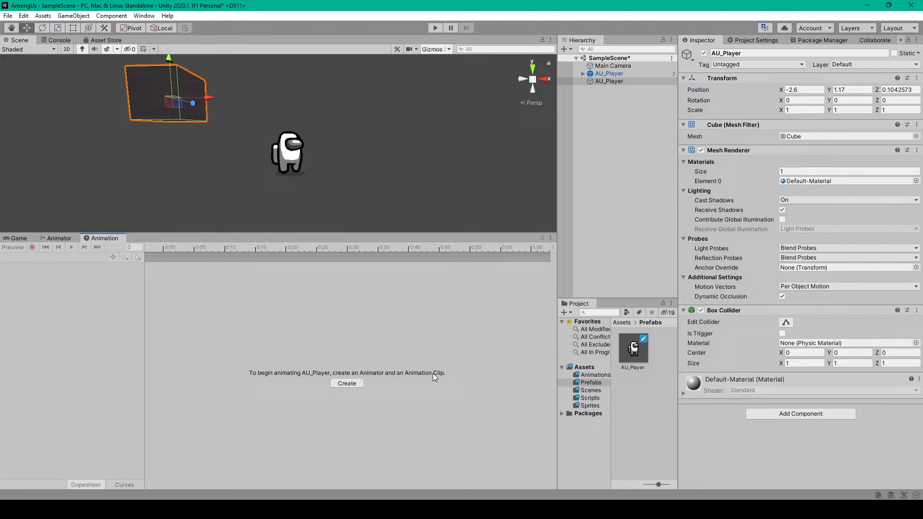
- Create a new animation clip saved into the Assets > Animations folder
left_click(346, 383)
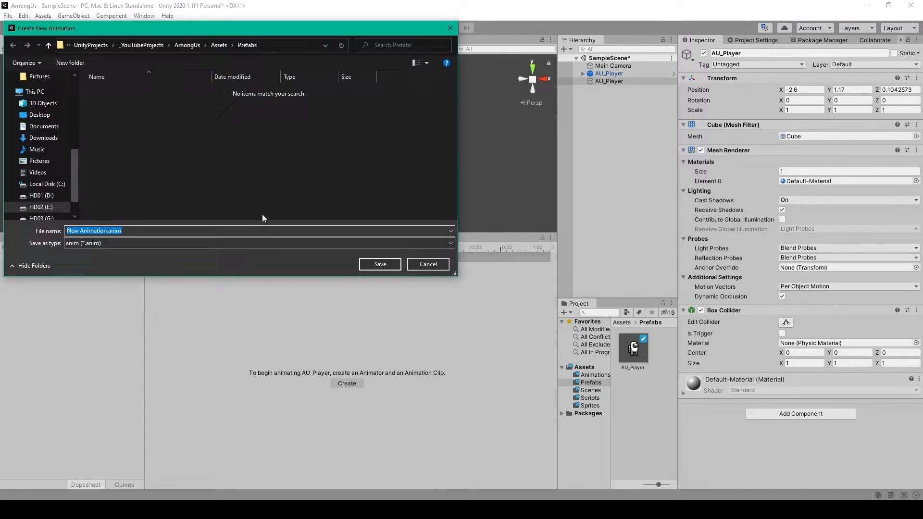
left_click(278, 44)
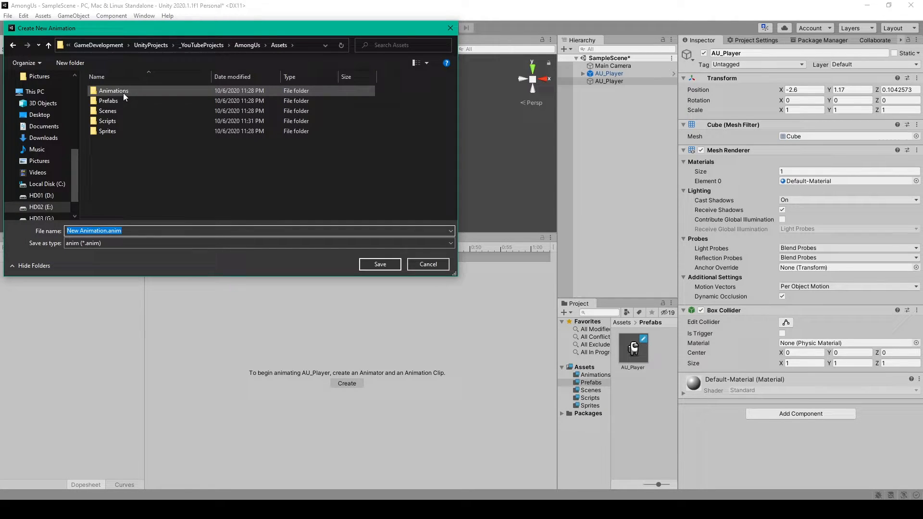
mouse_move(108, 100)
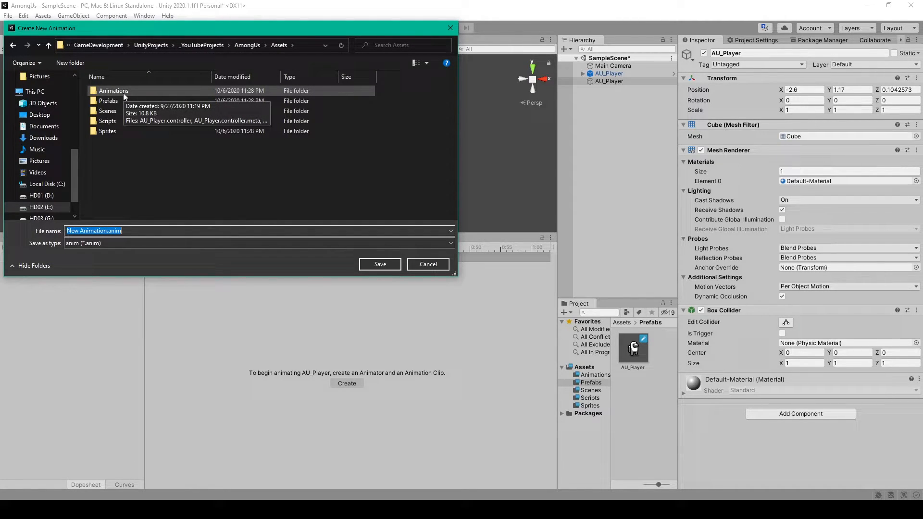
double_click(113, 90)
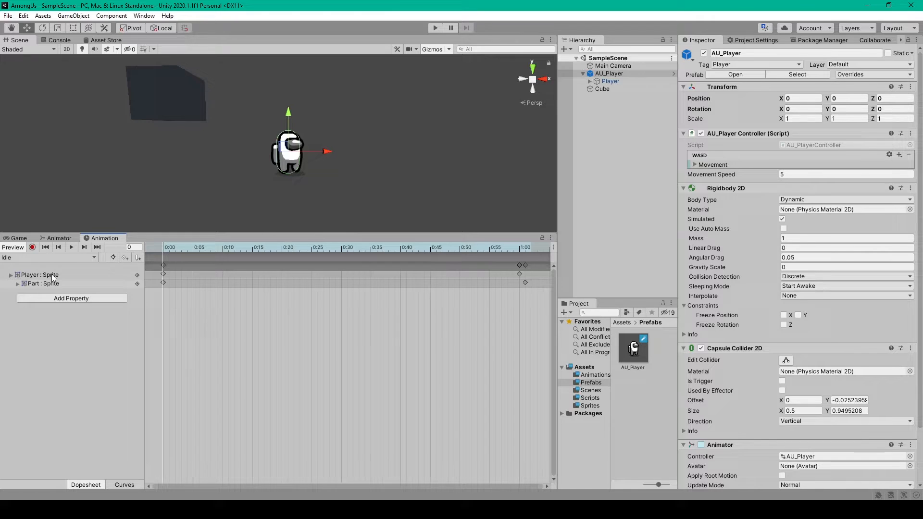
- Inspect the Player object's Sprite Renderer properties via Add Property
left_click(611, 80)
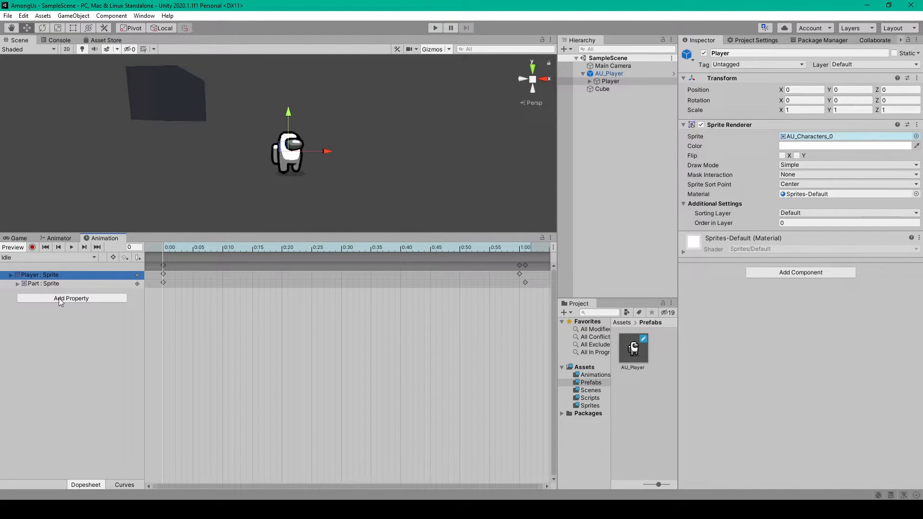
left_click(71, 298)
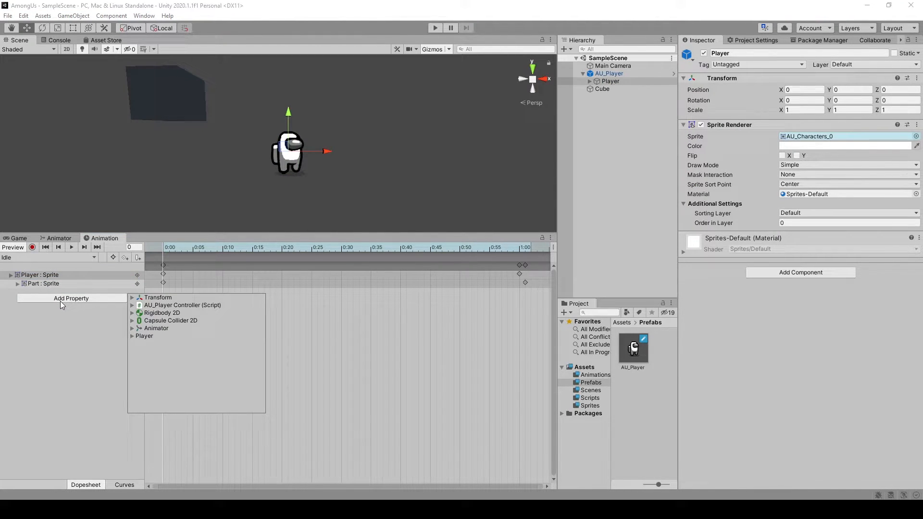
left_click(144, 336)
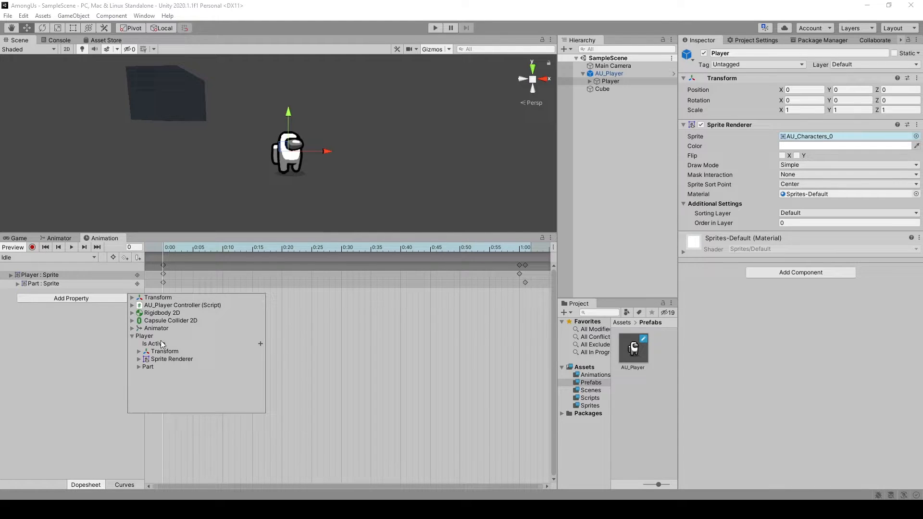
left_click(139, 359)
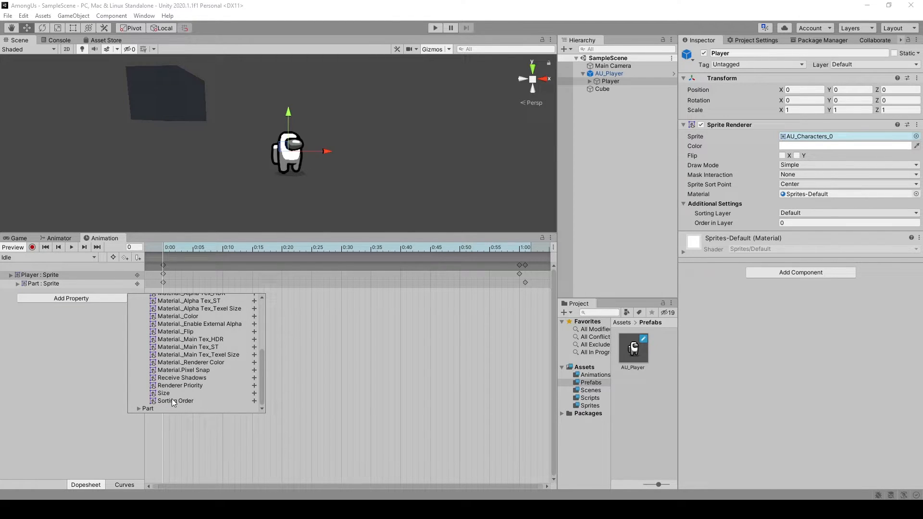
mouse_move(251, 406)
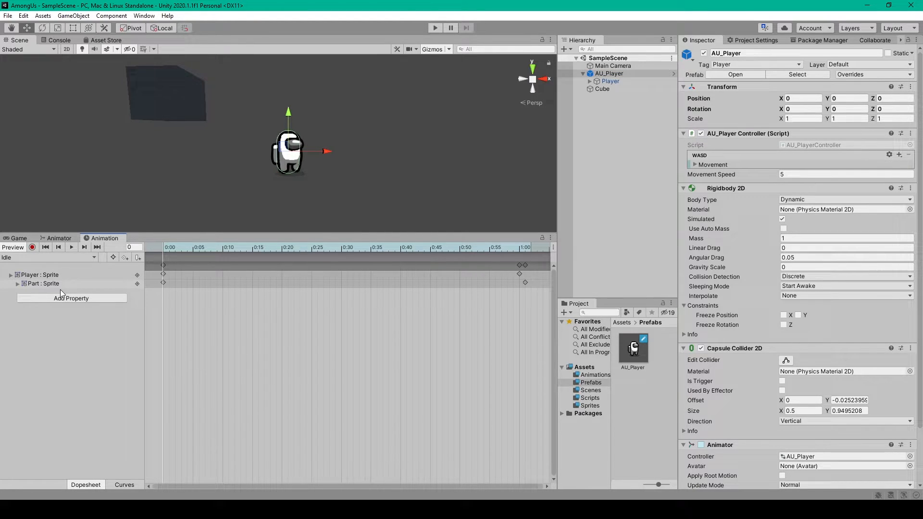
- Inspect the Part object's properties to align its final sprite keyframe with Player's
left_click(70, 298)
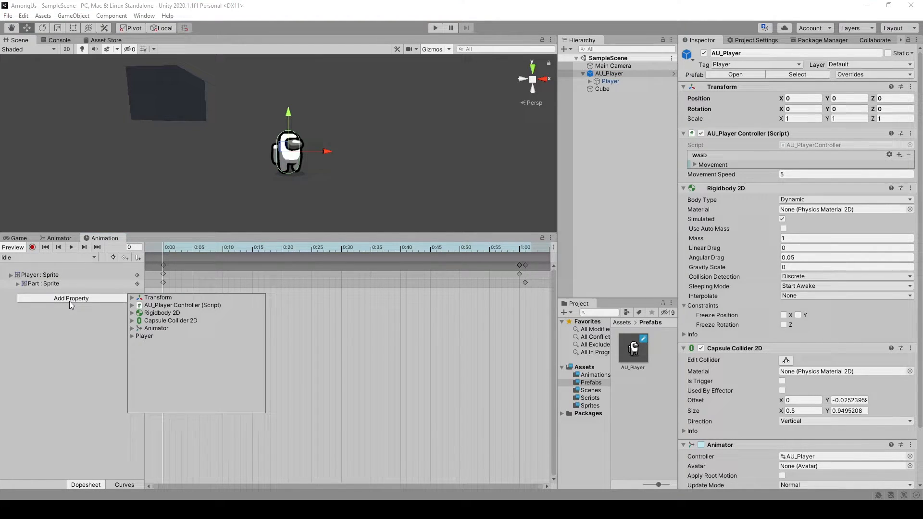
left_click(132, 336)
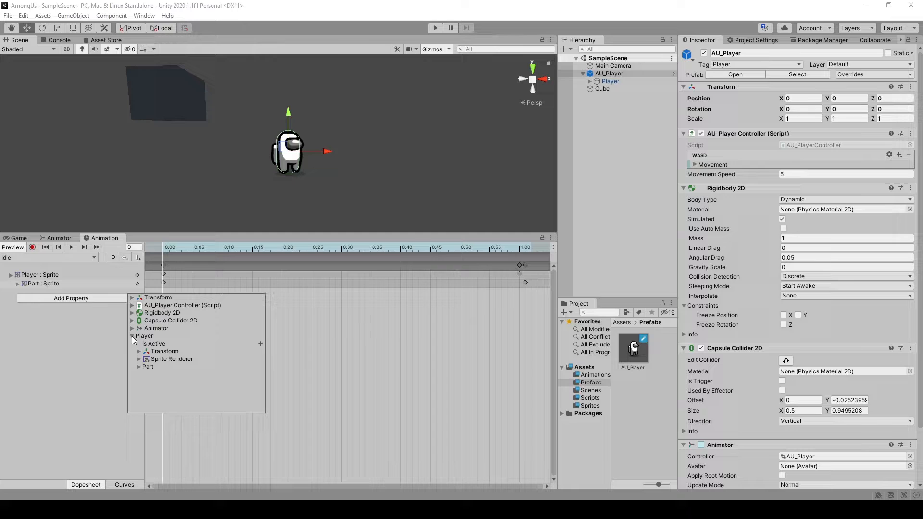
left_click(139, 367)
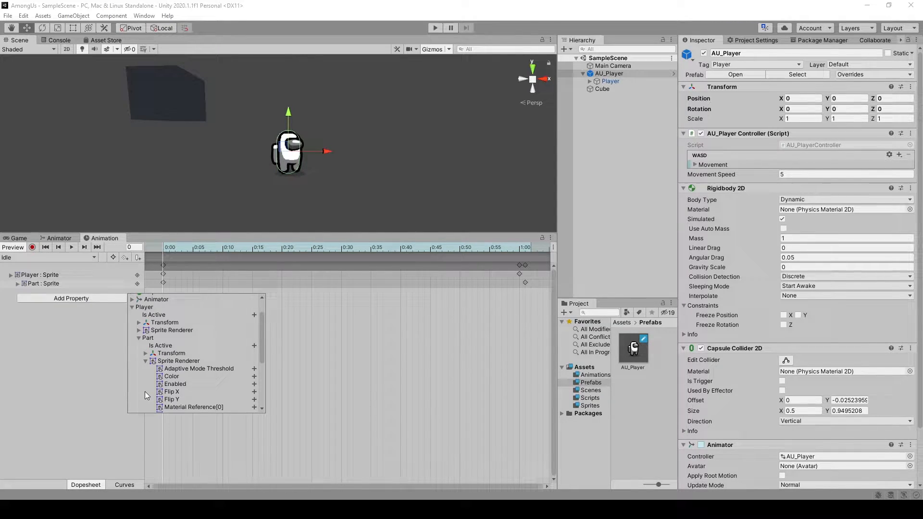
scroll("down", 3)
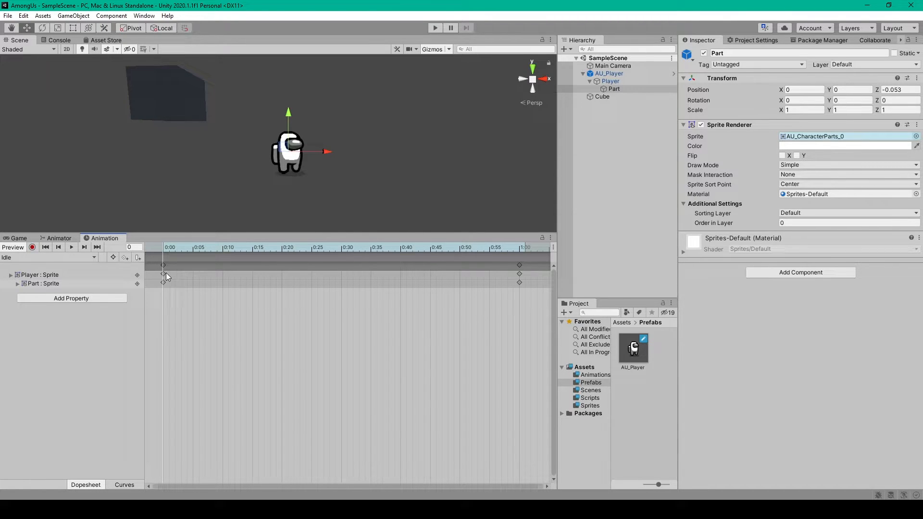
mouse_move(521, 267)
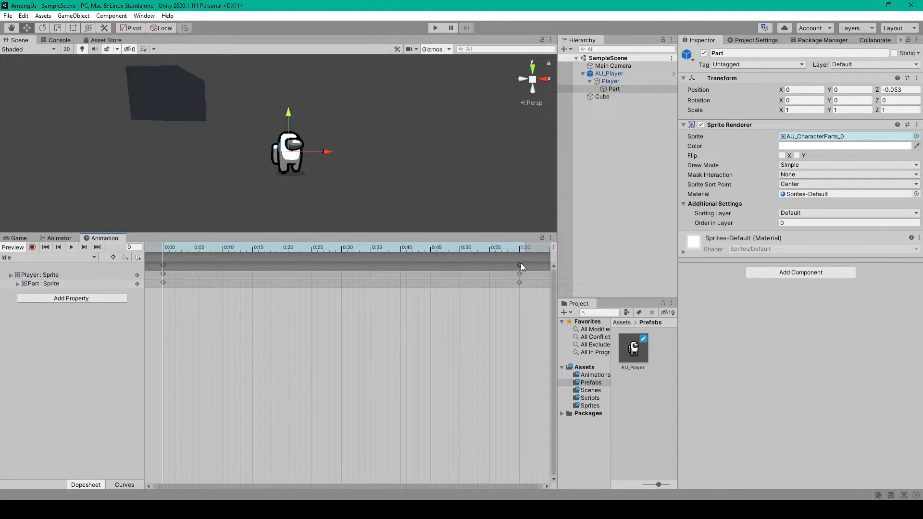
mouse_move(361, 286)
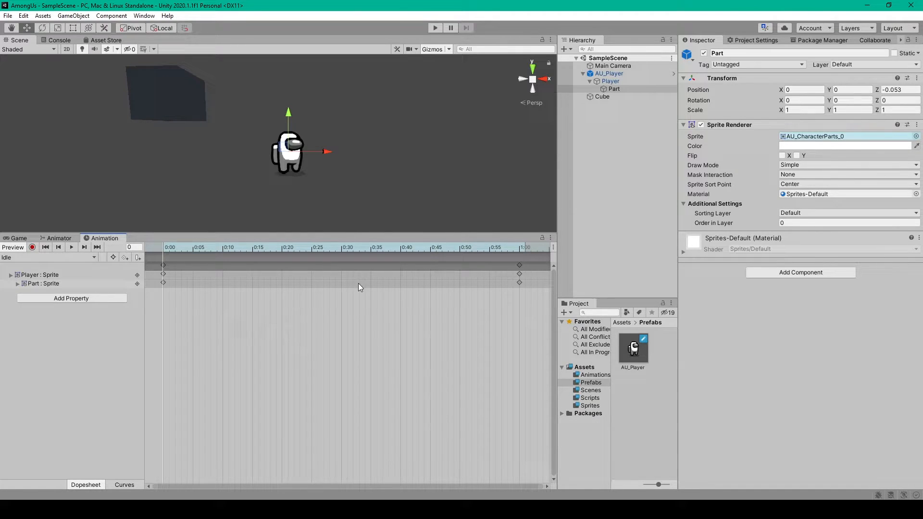
mouse_move(278, 284)
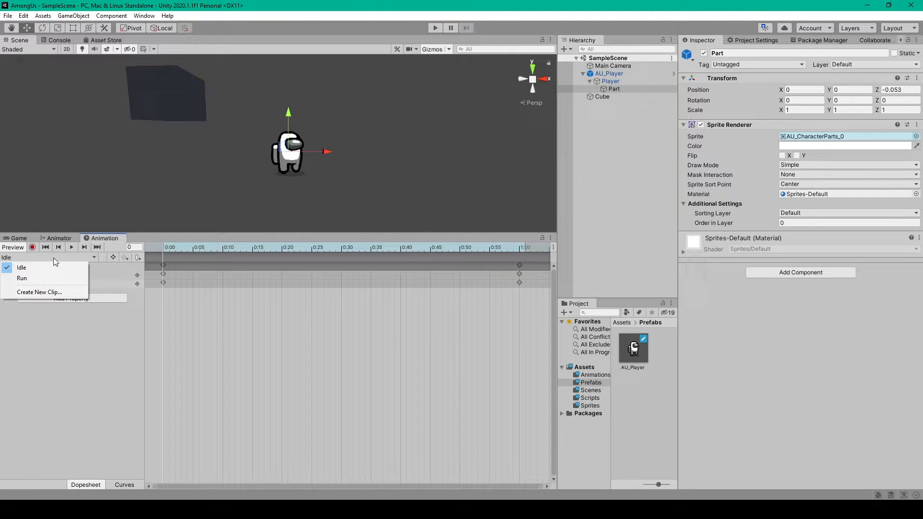
mouse_move(40, 292)
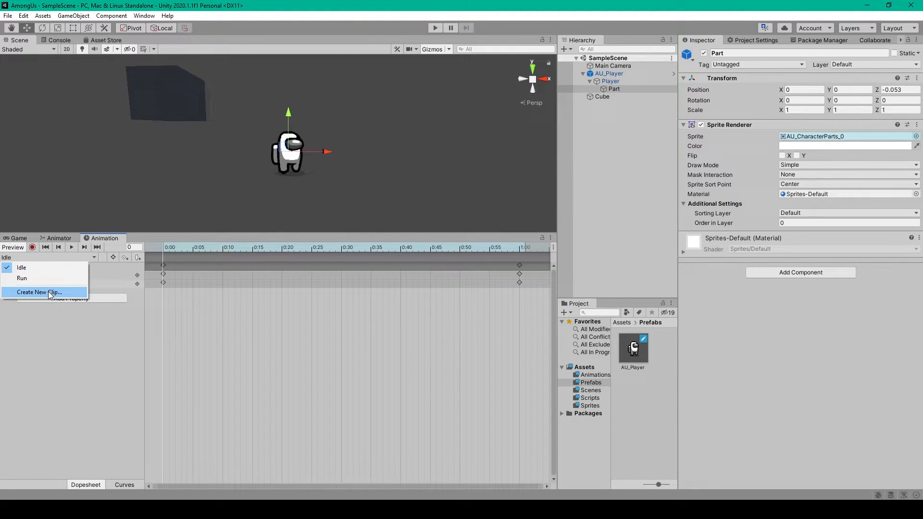
- Start a new clip from the Animation window's clip dropdown
left_click(22, 267)
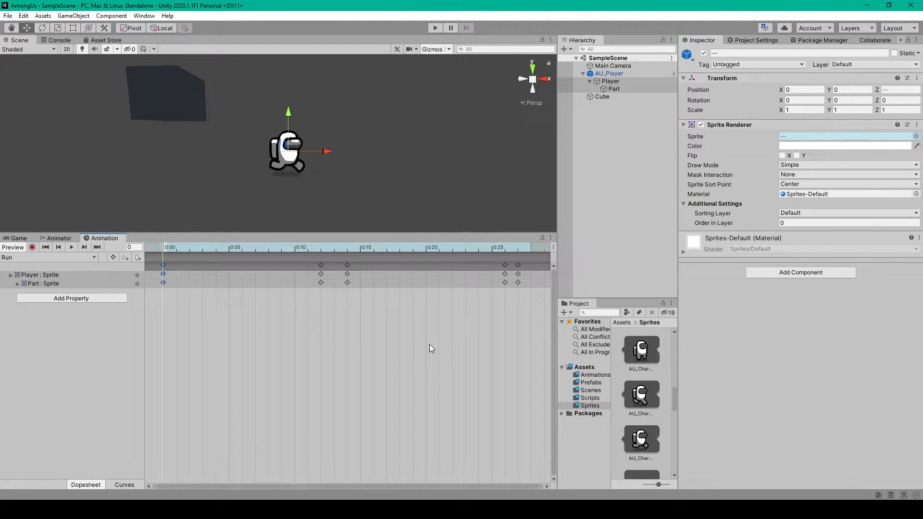
- Scroll through AU_Player's components and sprite assets to review the Run clip setup
scroll("down", 3)
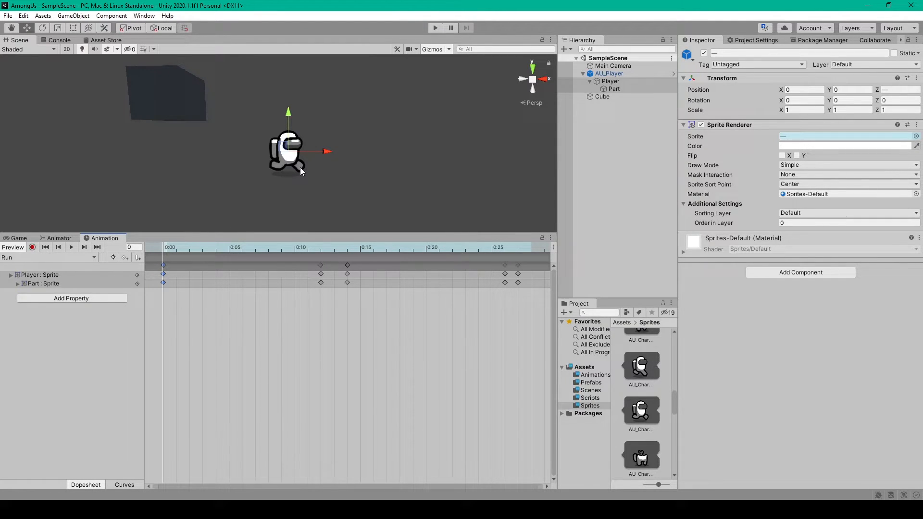
scroll("down", 3)
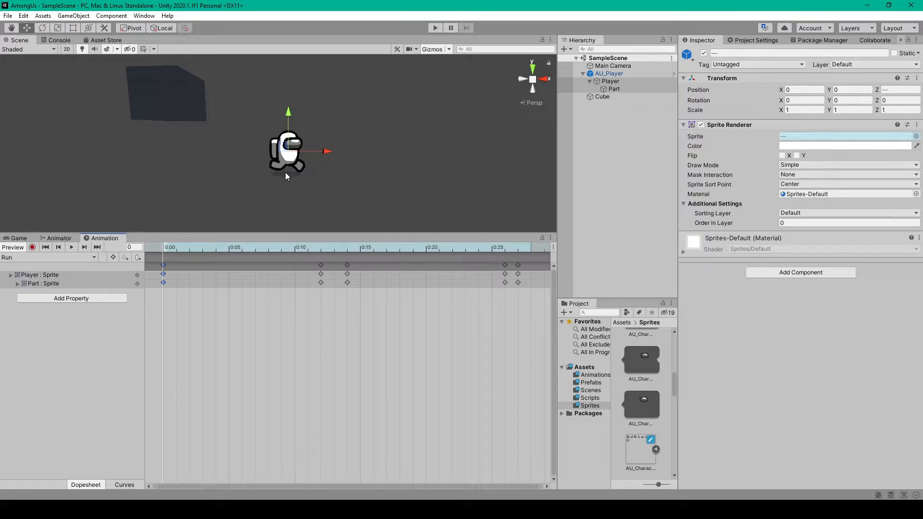
mouse_move(312, 165)
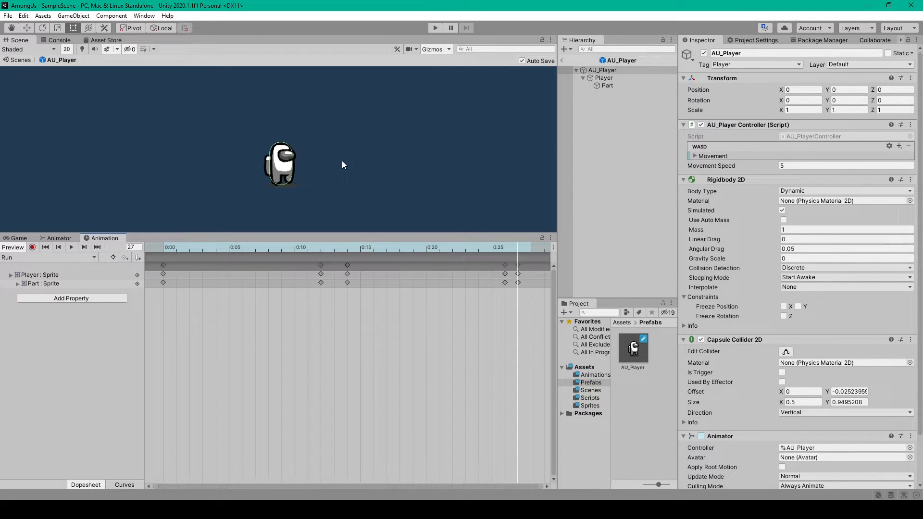
- Open the Animator window and inspect AU_Player's default Idle state
left_click(143, 15)
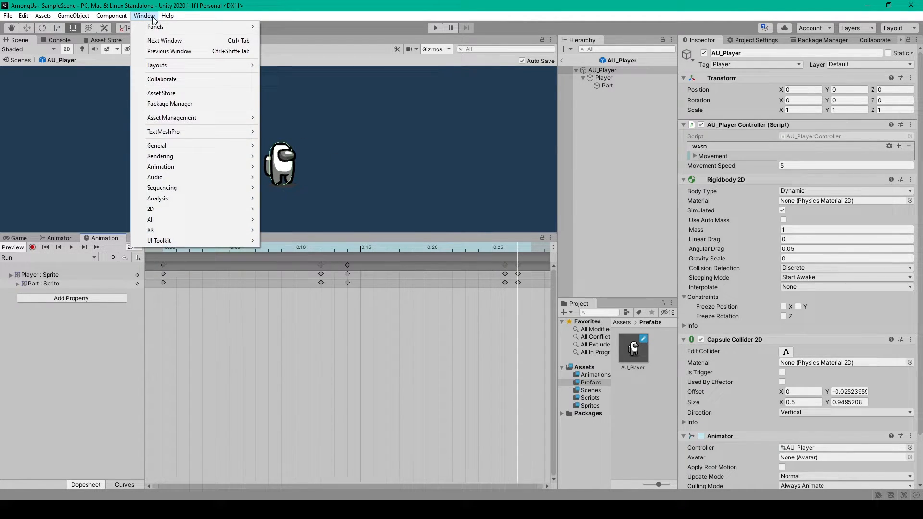
mouse_move(160, 167)
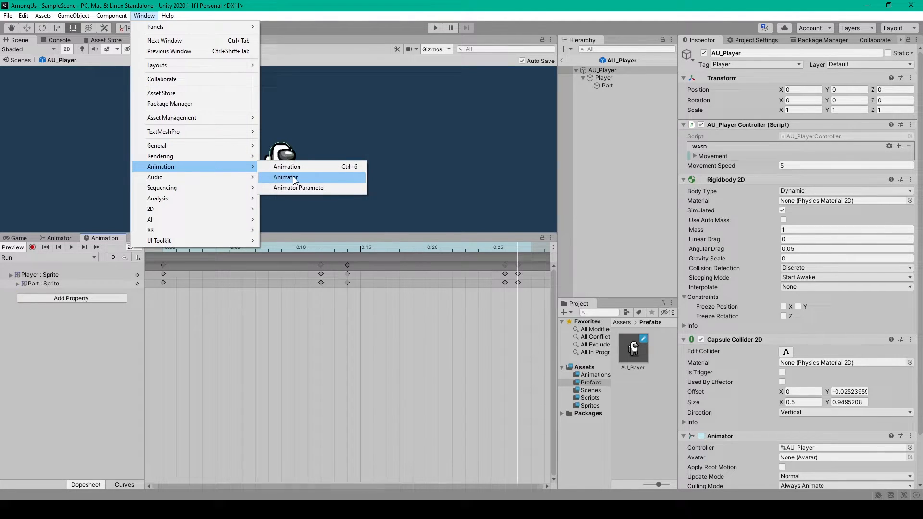
left_click(286, 178)
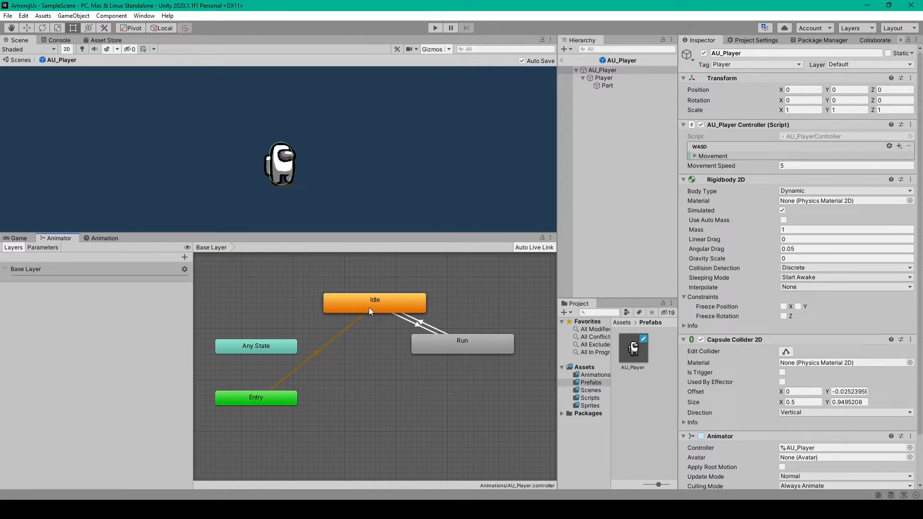
left_click(374, 300)
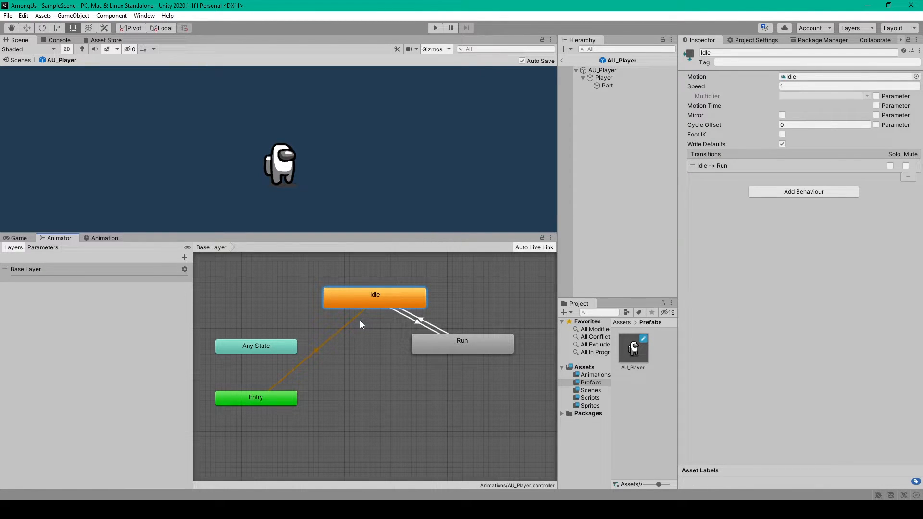
right_click(374, 297)
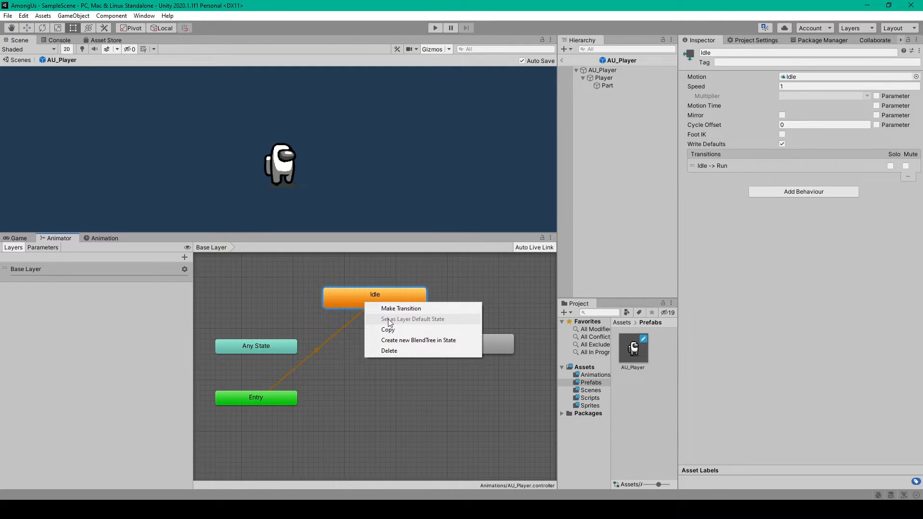
left_click(401, 307)
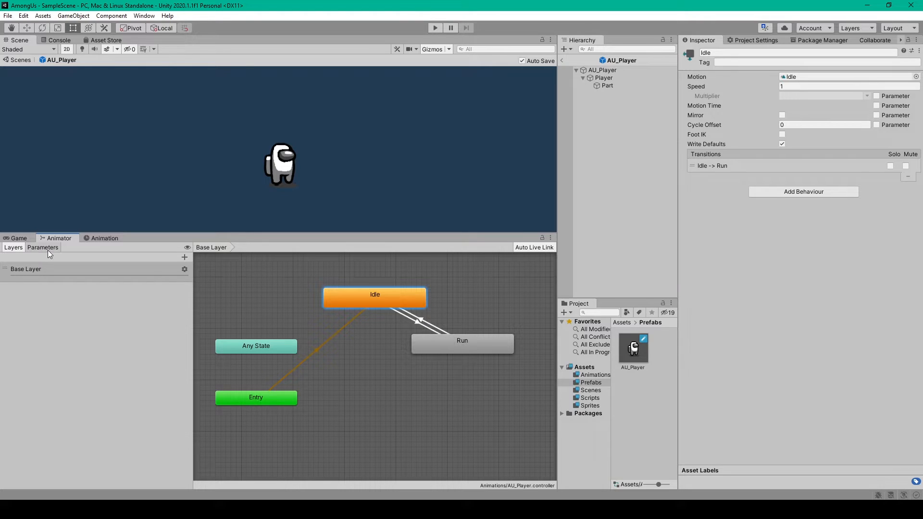
- Show the Animator Parameters list with the float Speed parameter at 0.0
left_click(42, 247)
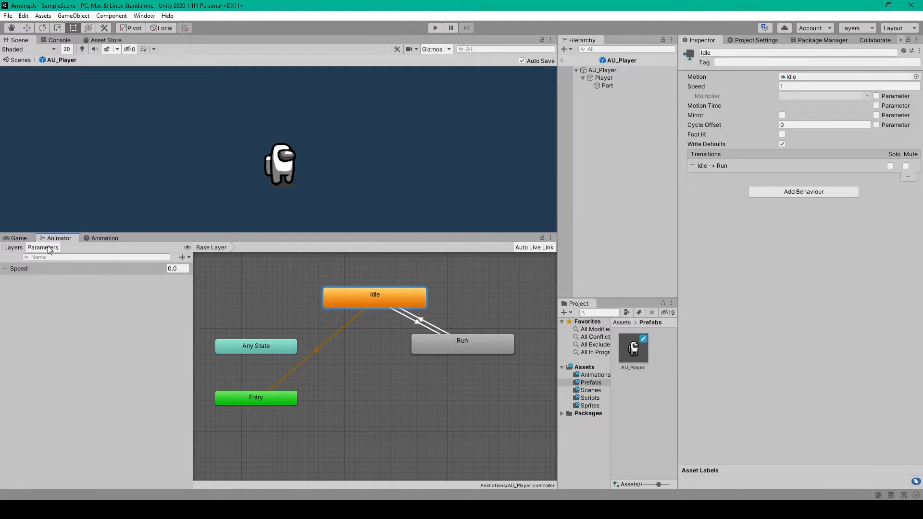
mouse_move(52, 254)
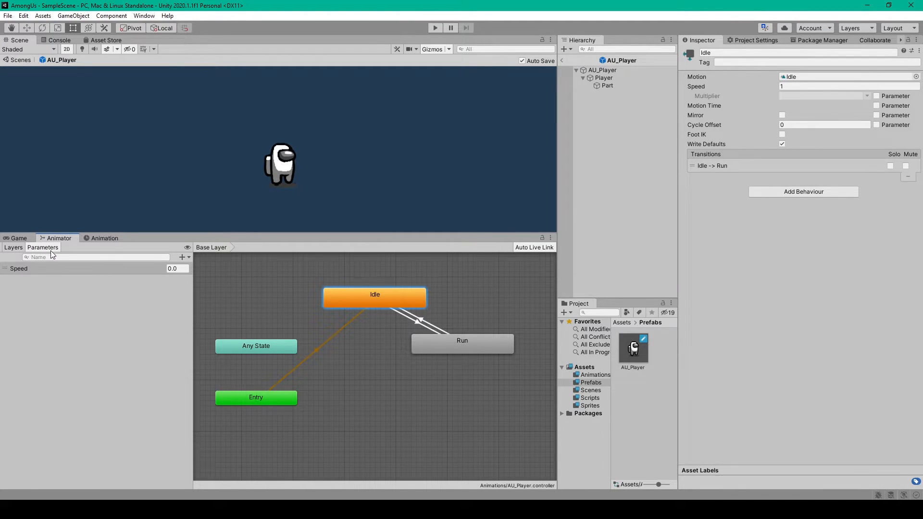
left_click(180, 257)
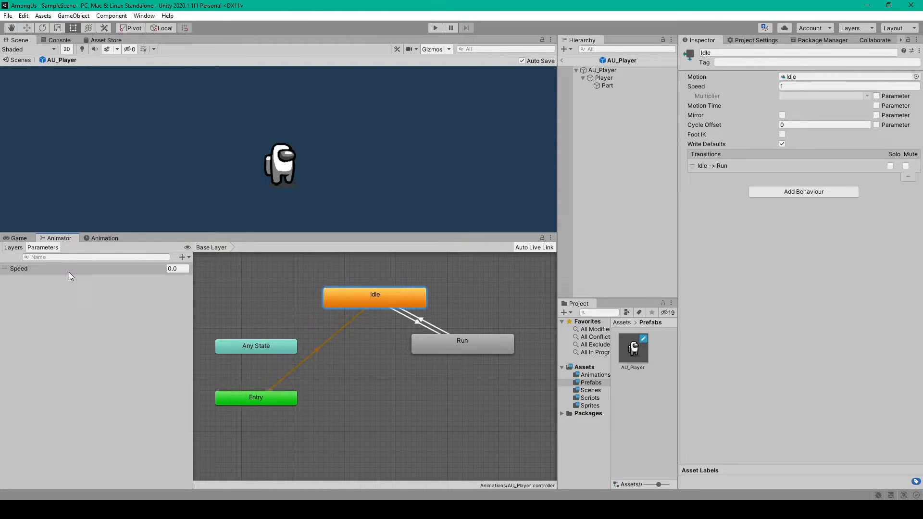
mouse_move(377, 310)
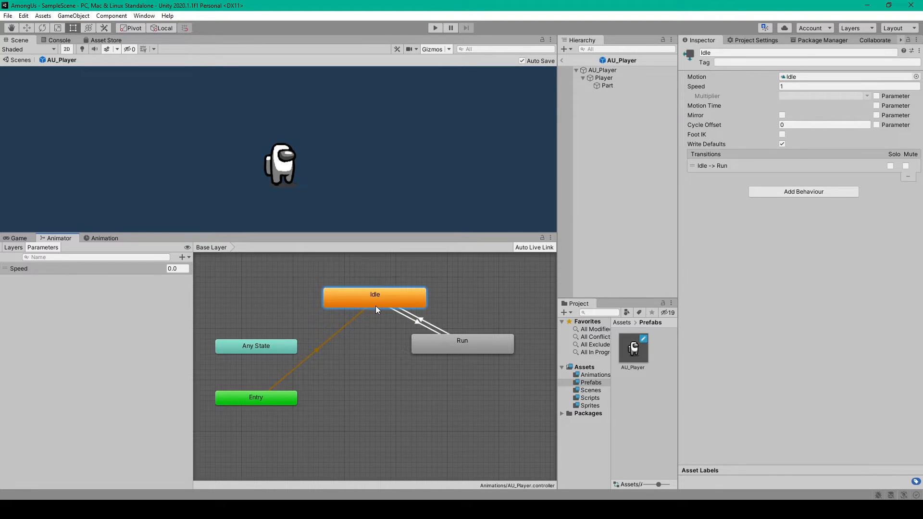
- Make a transition from Idle to the Run state
right_click(375, 297)
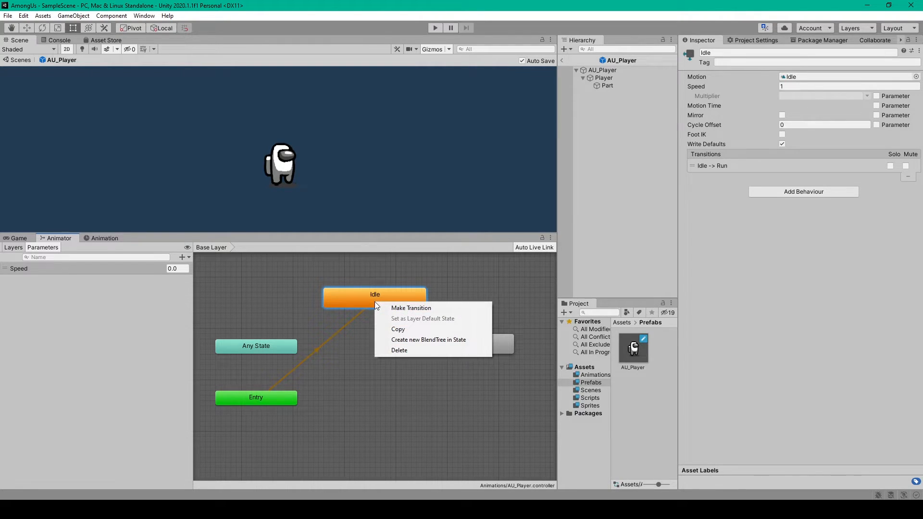
mouse_move(410, 307)
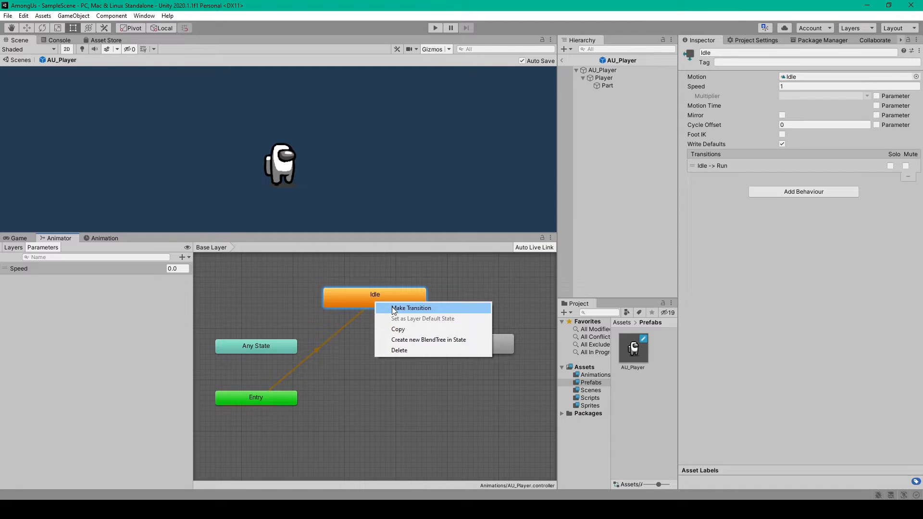
left_click(411, 307)
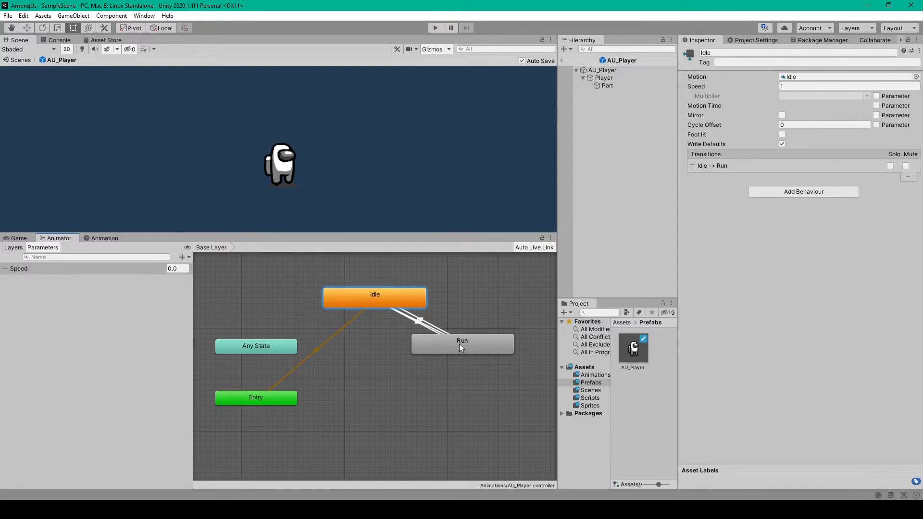
right_click(462, 341)
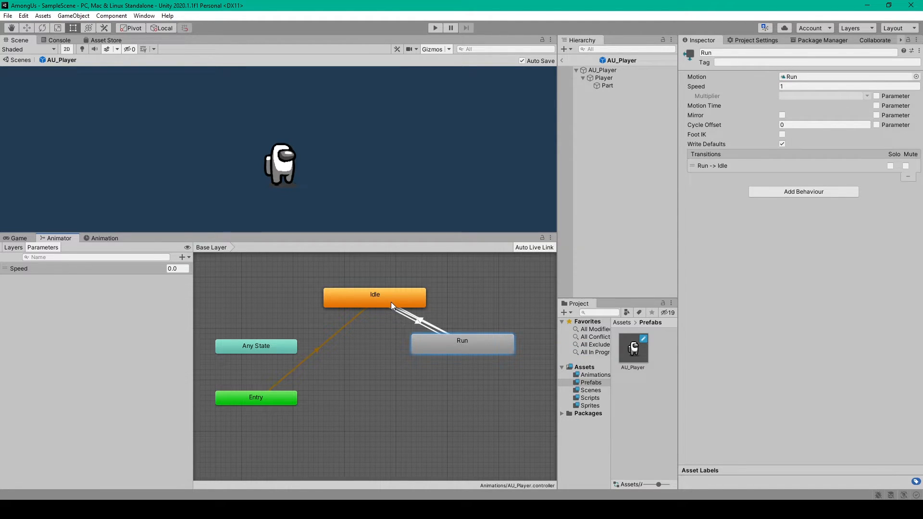
mouse_move(415, 324)
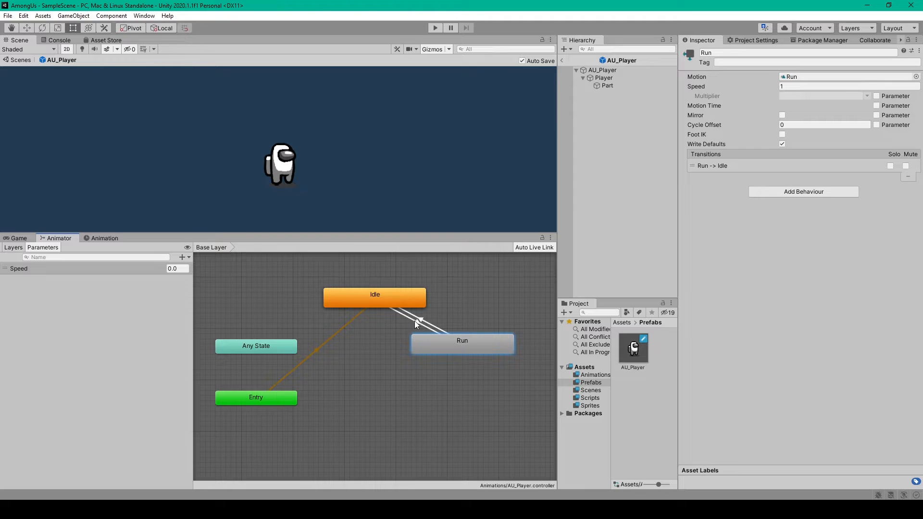
mouse_move(438, 340)
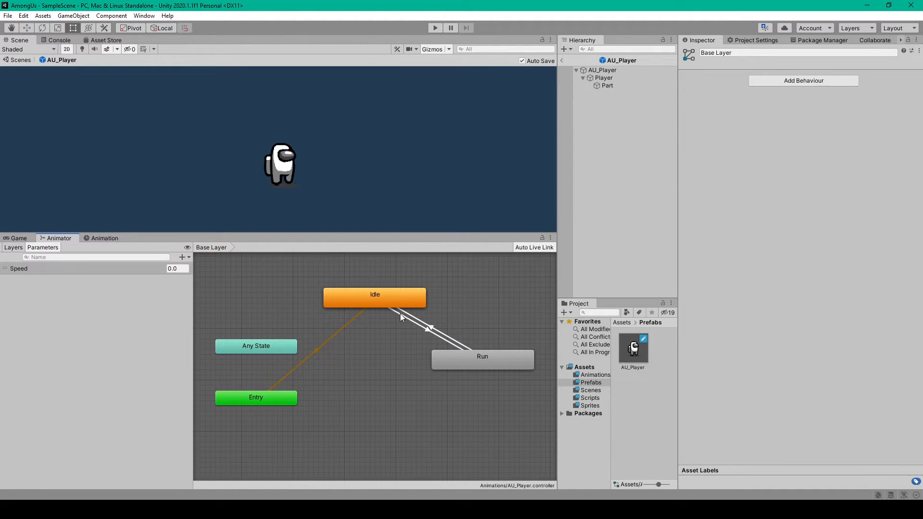
- Give Idle→Run no exit time, 0 duration, and condition Speed Greater 0.1
left_click(424, 329)
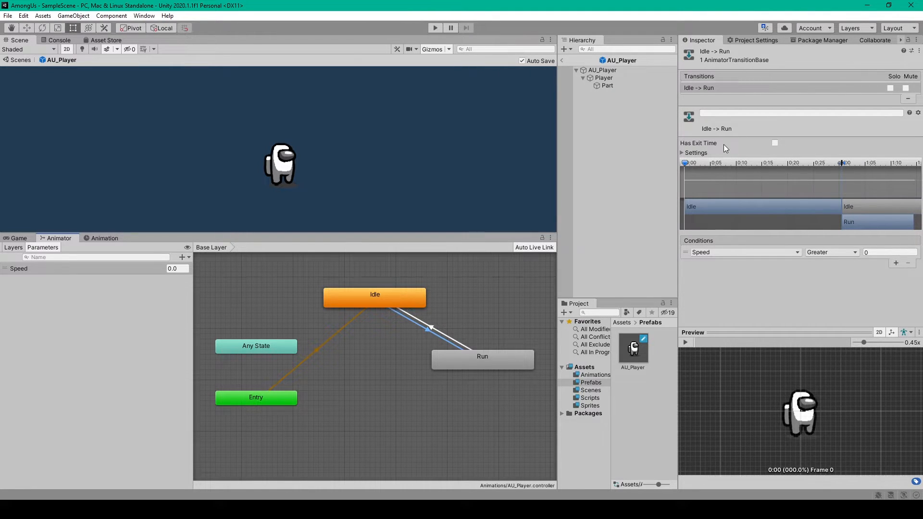
left_click(695, 153)
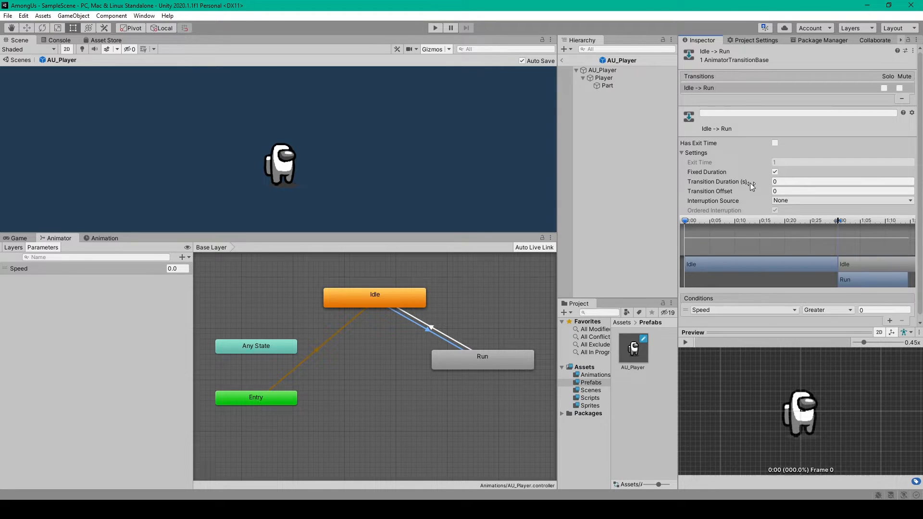
left_click(842, 182)
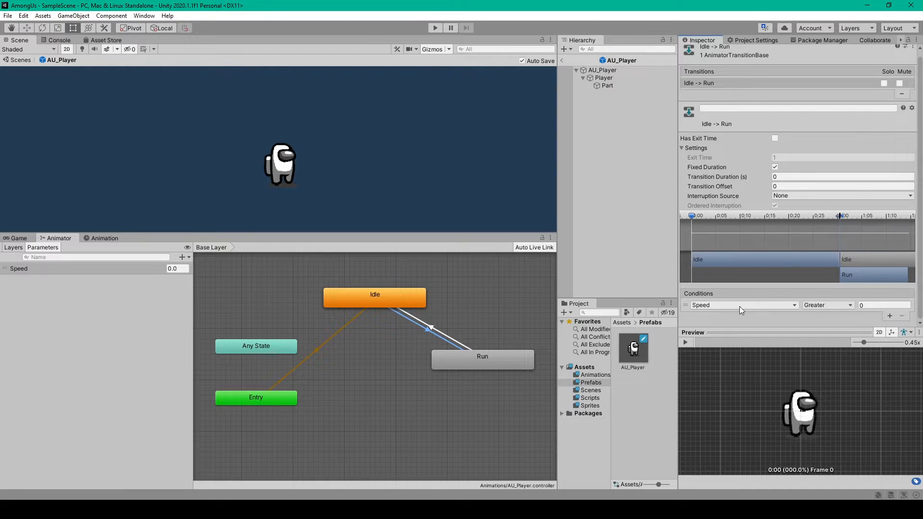
left_click(883, 304)
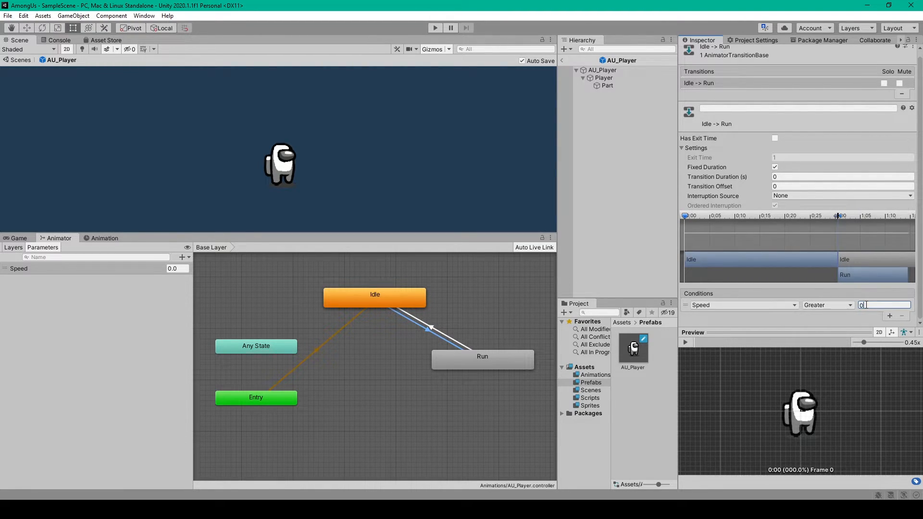
type("0.1")
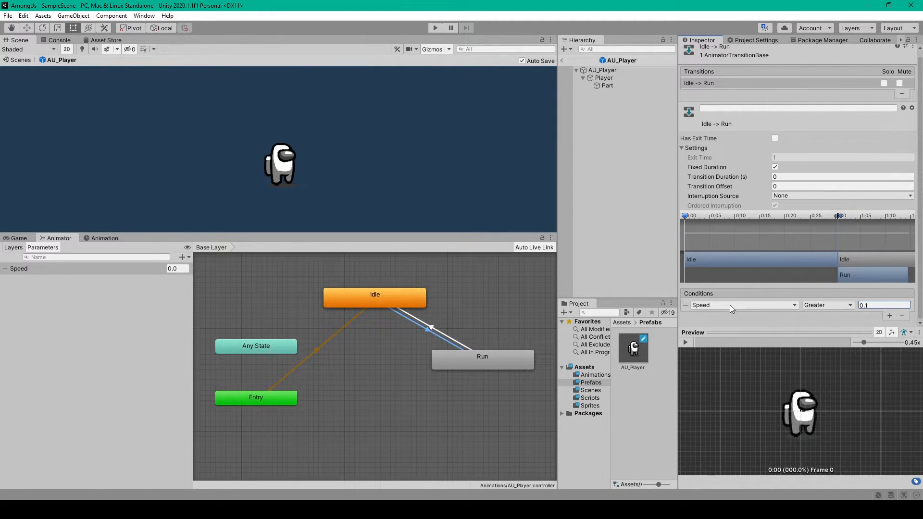
left_click(883, 305)
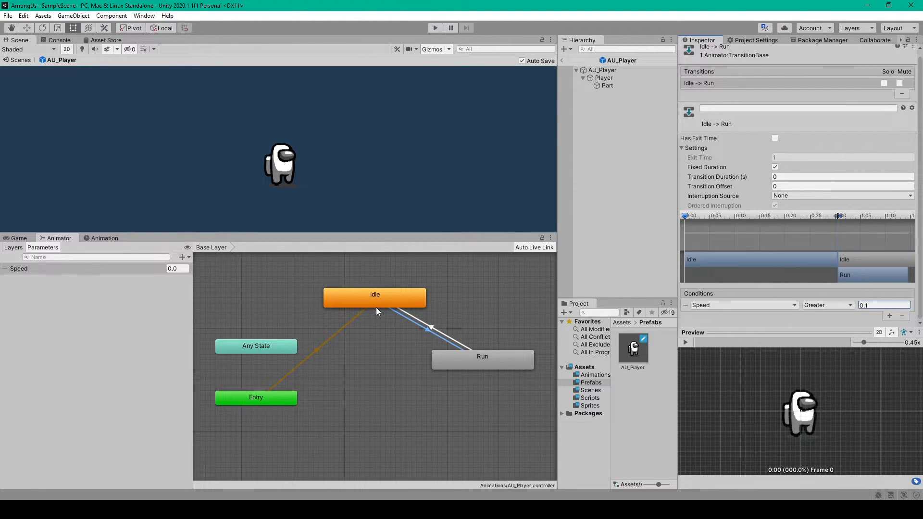
mouse_move(380, 309)
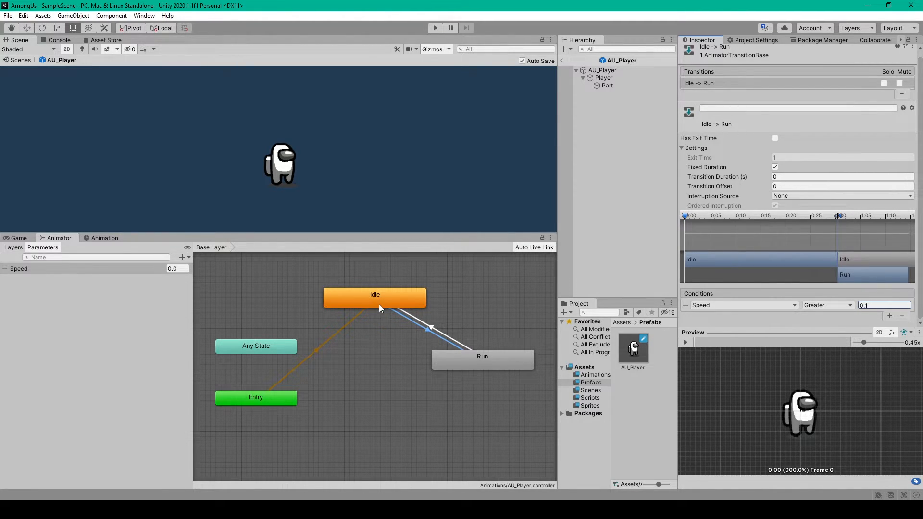
mouse_move(486, 364)
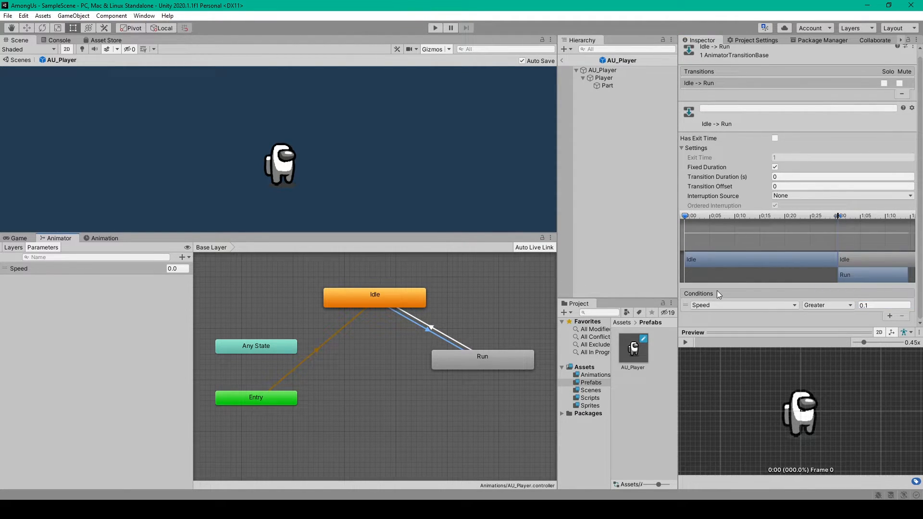
mouse_move(426, 339)
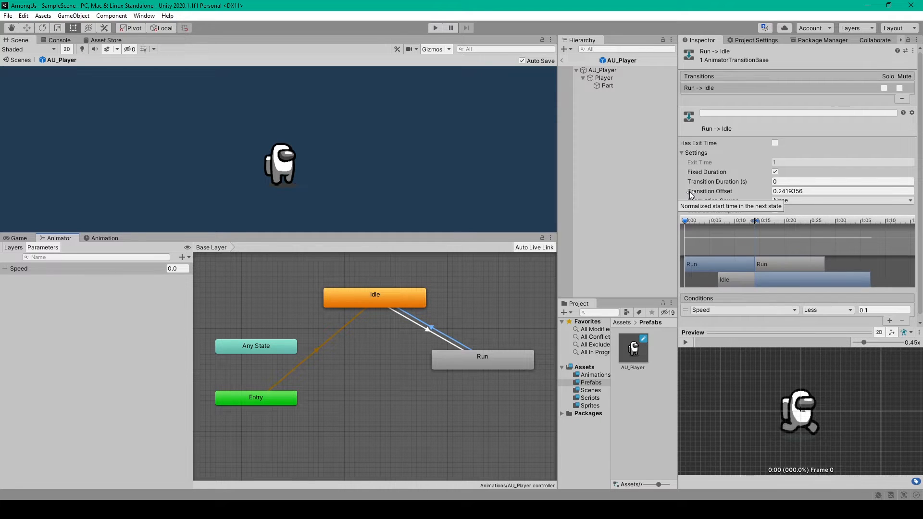
mouse_move(724, 146)
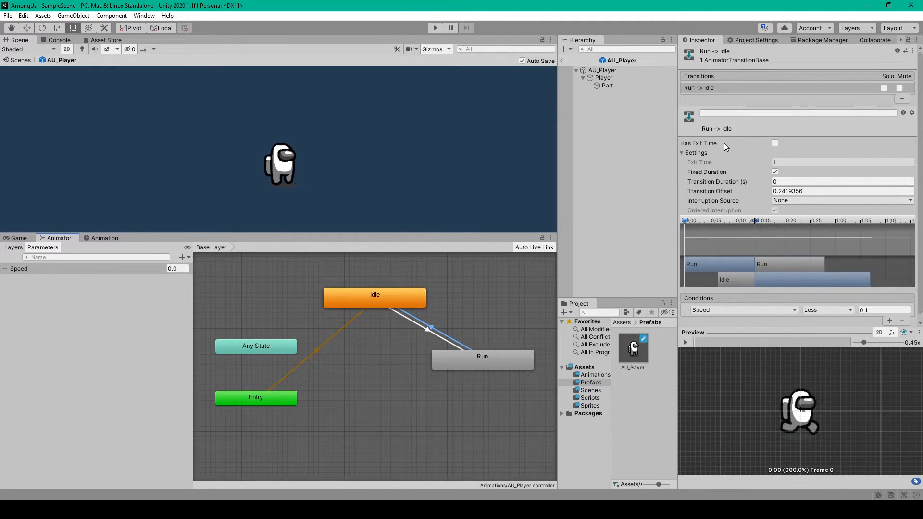
mouse_move(763, 183)
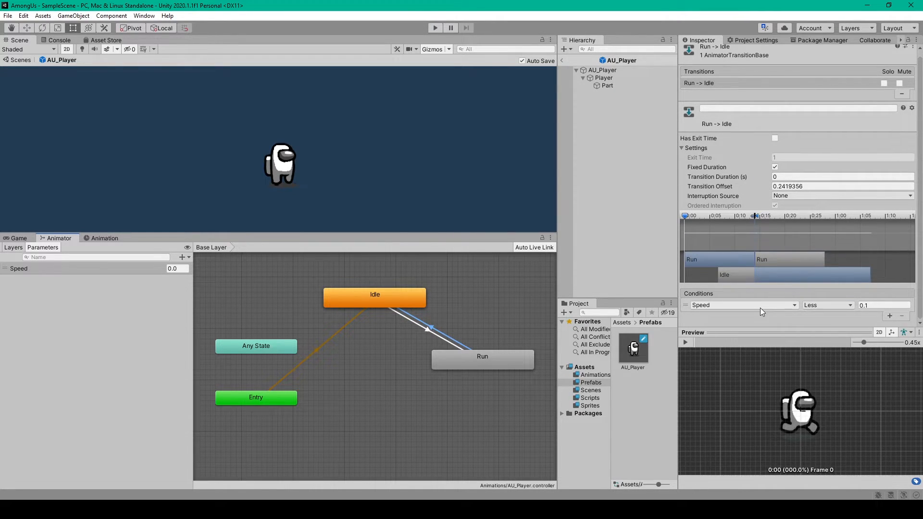
- Set the Run→Idle transition's Speed condition to Less than 0.1
left_click(827, 305)
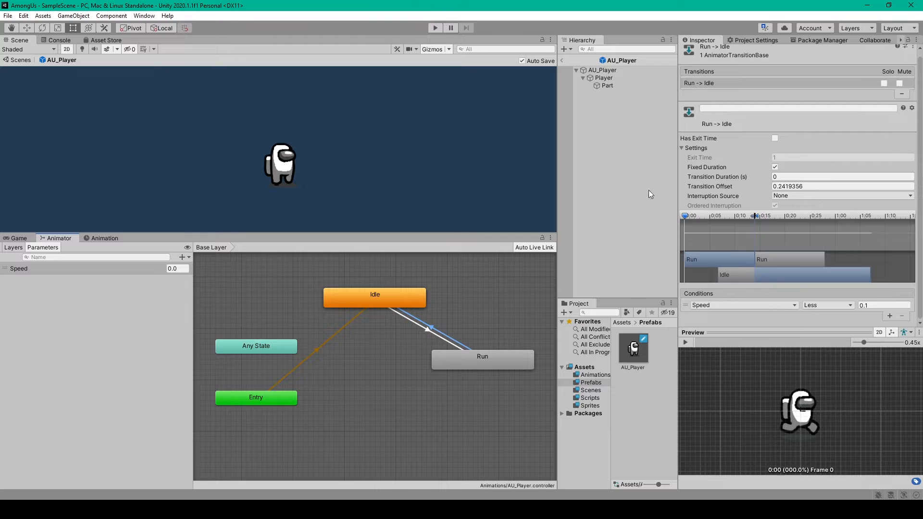
- Select AU_Player and scroll to its Animator using the AU_Player controller
left_click(601, 69)
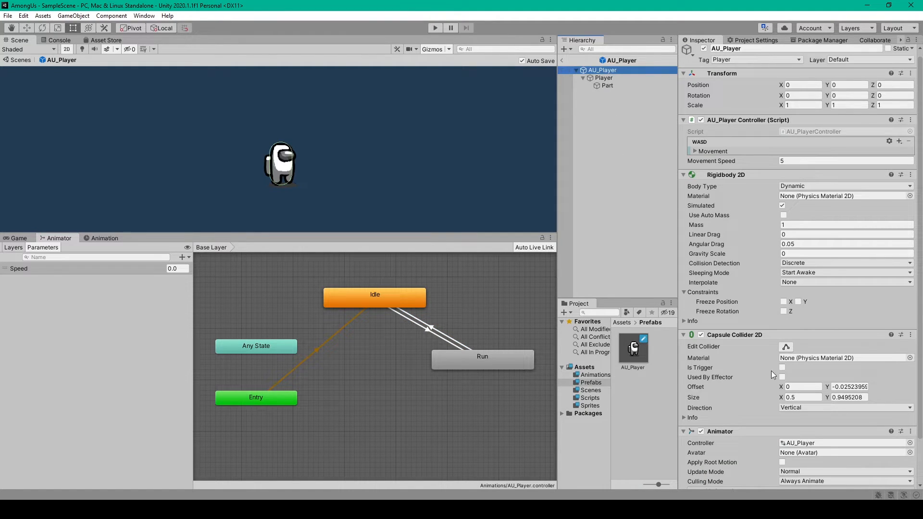
scroll("down", 3)
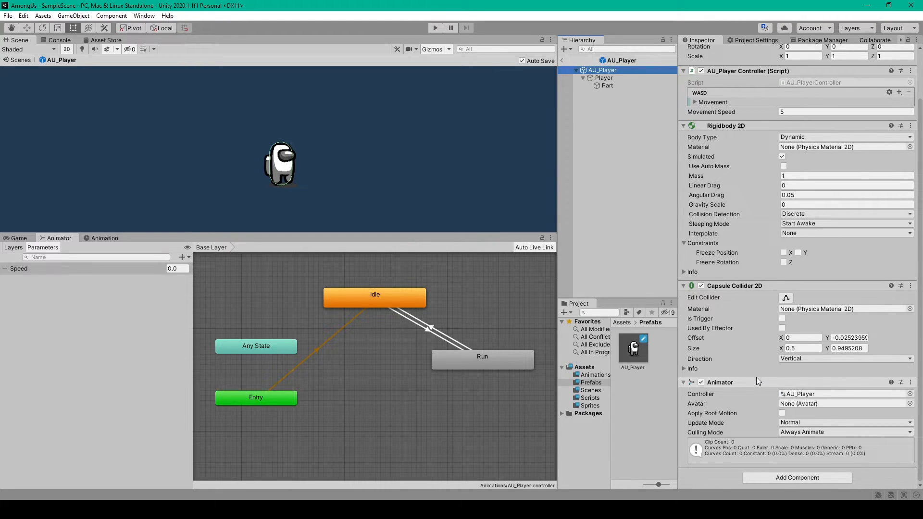
mouse_move(805, 82)
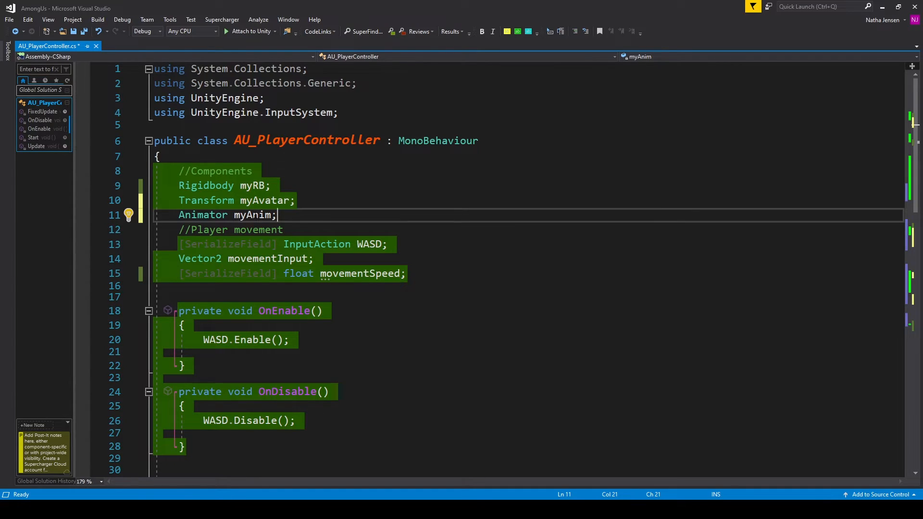
- Review the 'Animator myAnim' field and its GetComponent<Animator>() assignment in Start()
left_click_drag(276, 215, 179, 215)
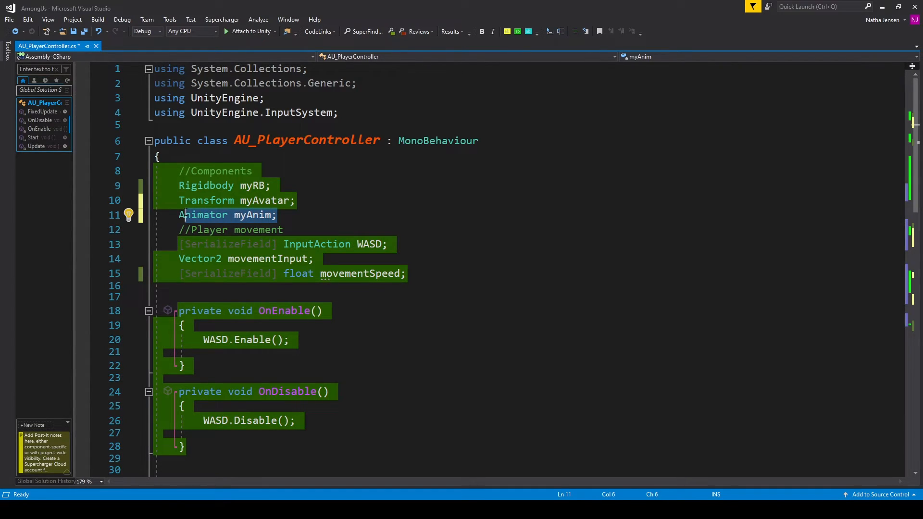
double_click(202, 214)
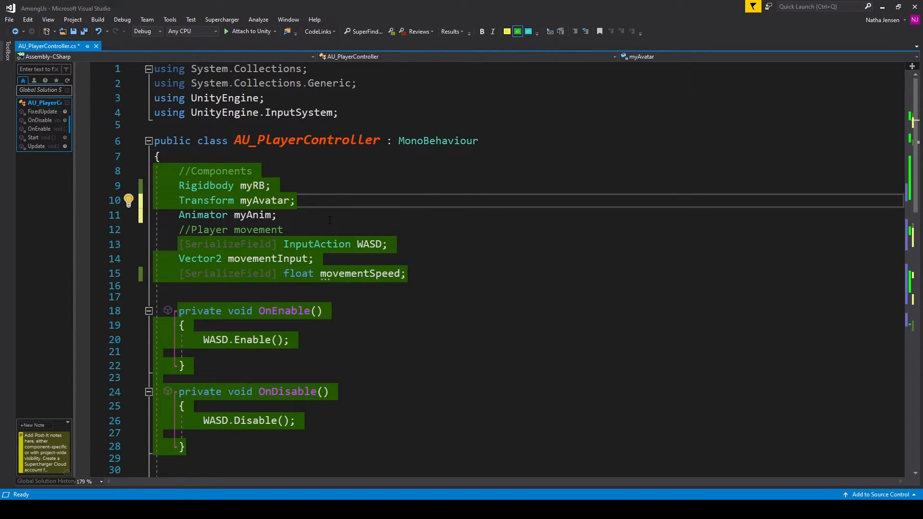
double_click(203, 215)
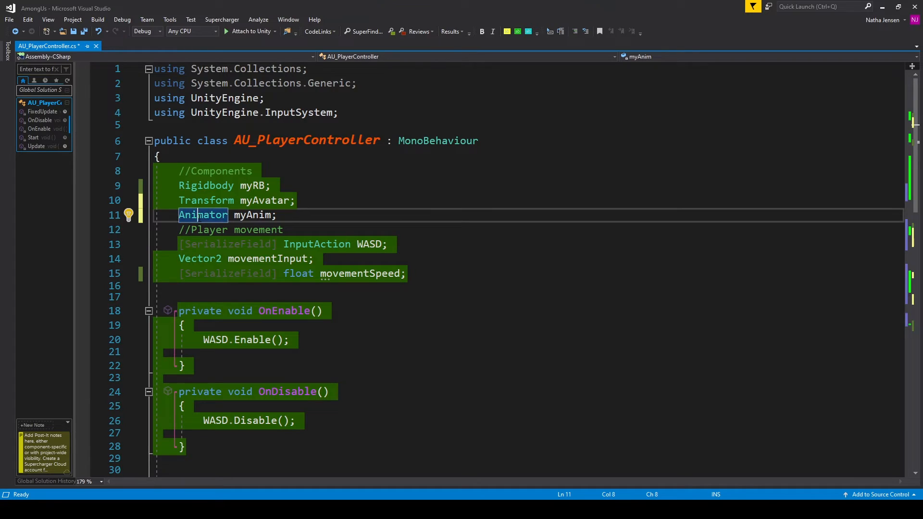
mouse_move(203, 215)
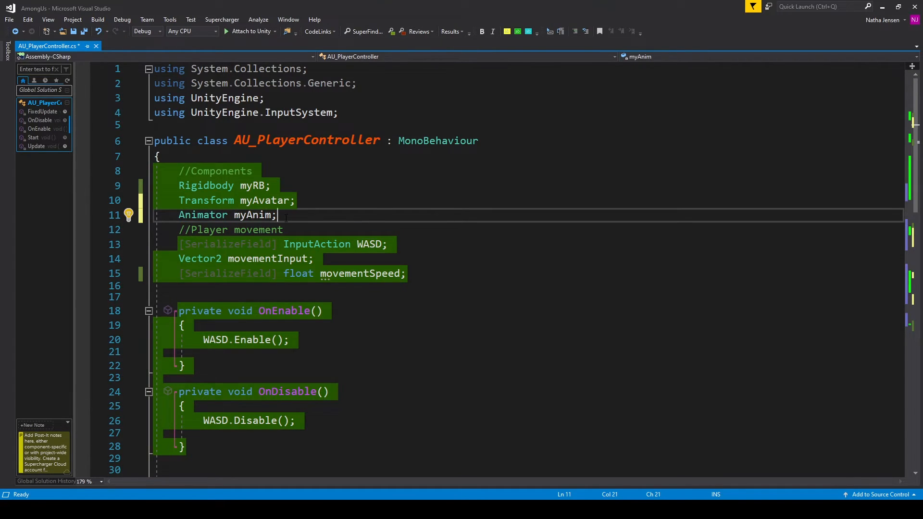
scroll("down", 3)
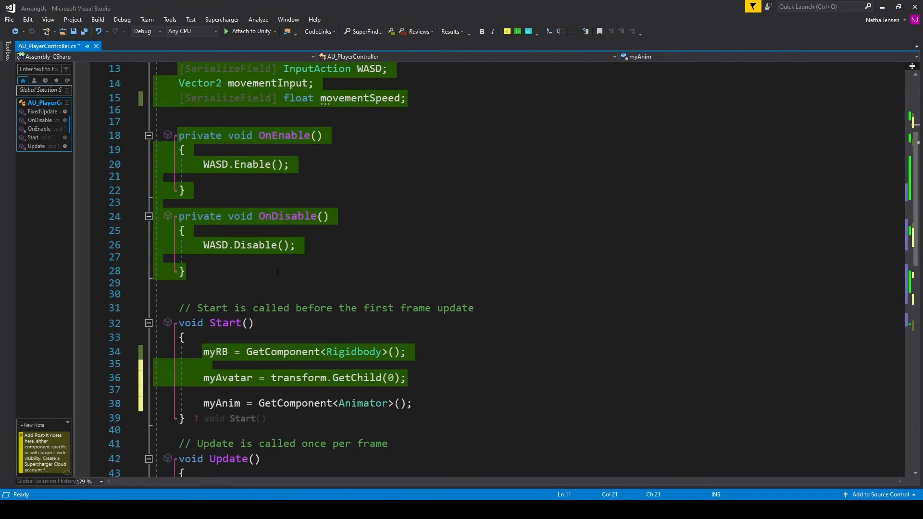
scroll("down", 3)
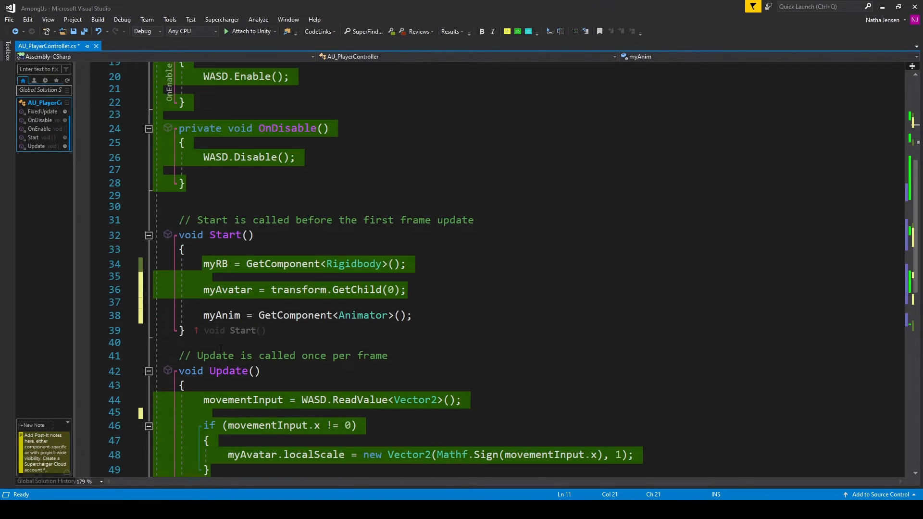
double_click(221, 315)
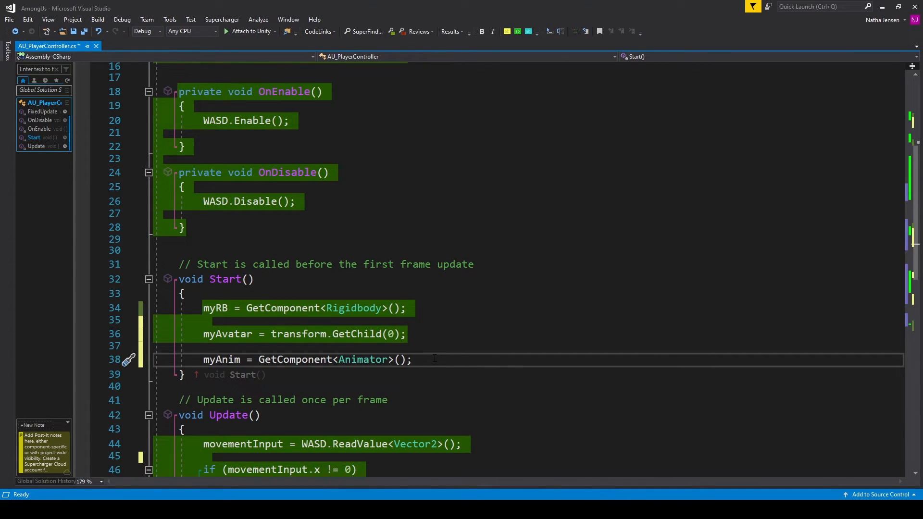
- Inspect the myAnim.SetFloat("Speed", movementInput.magnitude) line in Update()
scroll("down", 3)
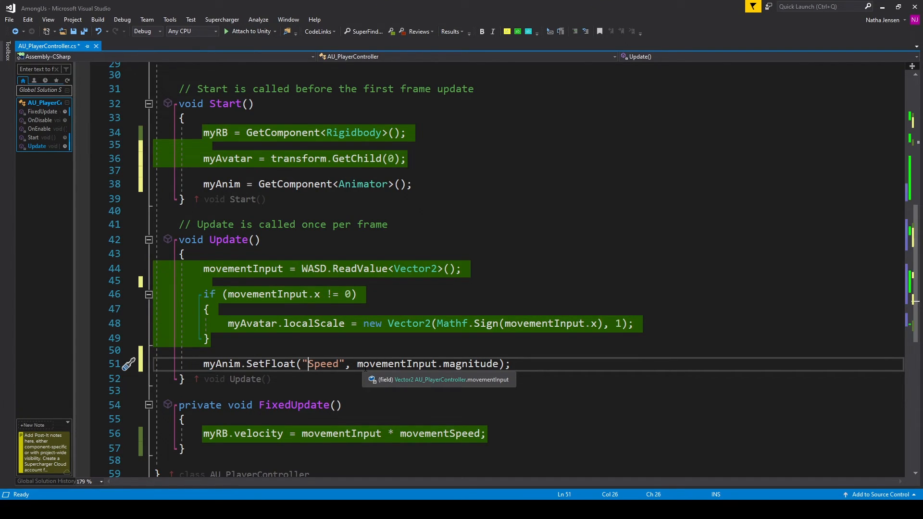
double_click(396, 364)
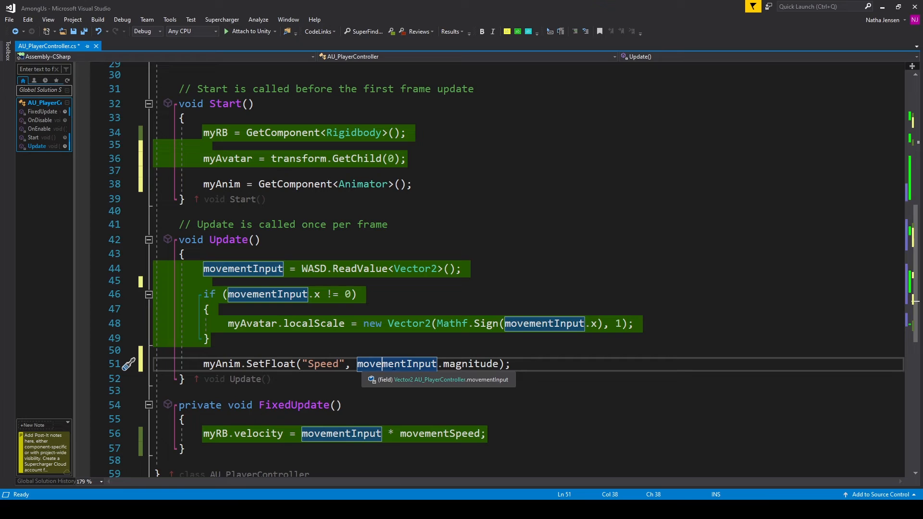
left_click(471, 364)
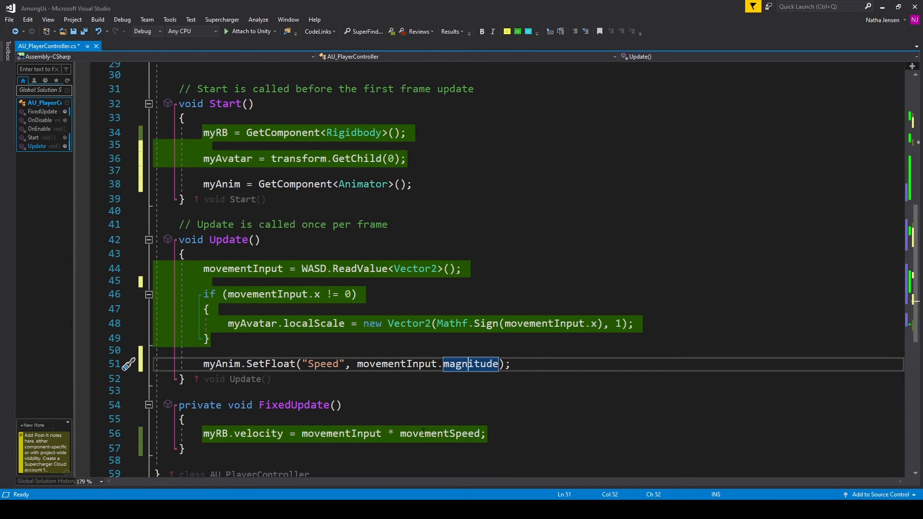
mouse_move(440, 433)
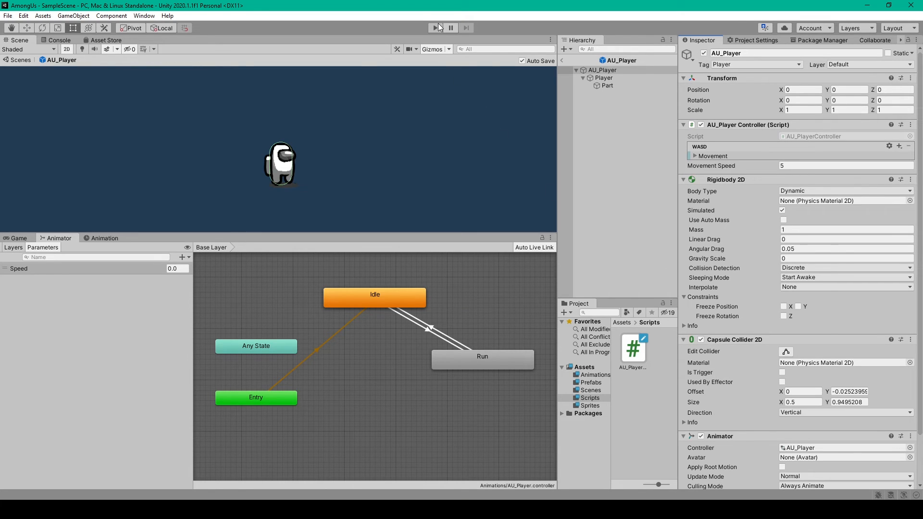
- Enter Play mode to test the crewmate's Idle/Run animations
left_click(434, 28)
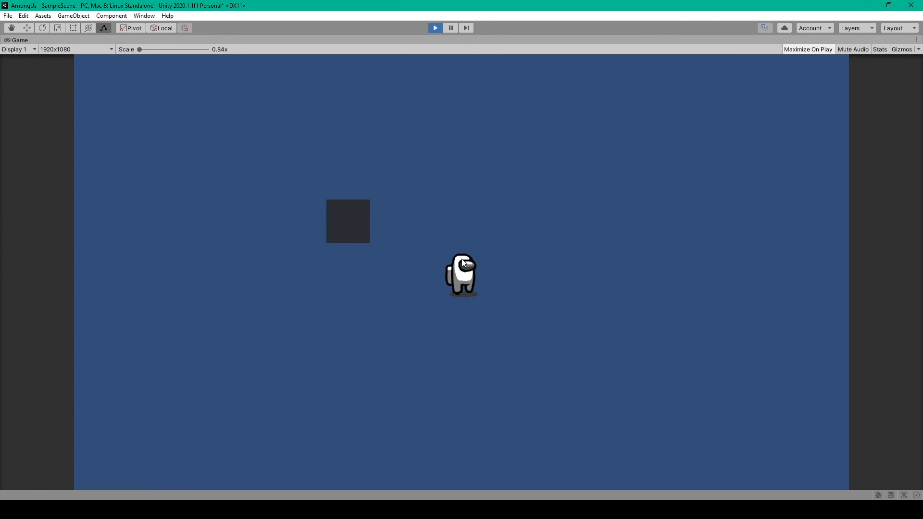
mouse_move(483, 213)
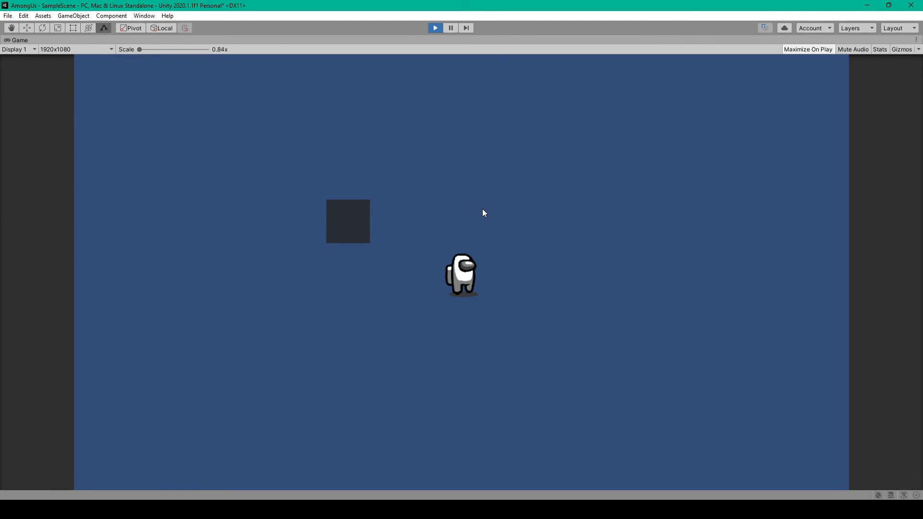